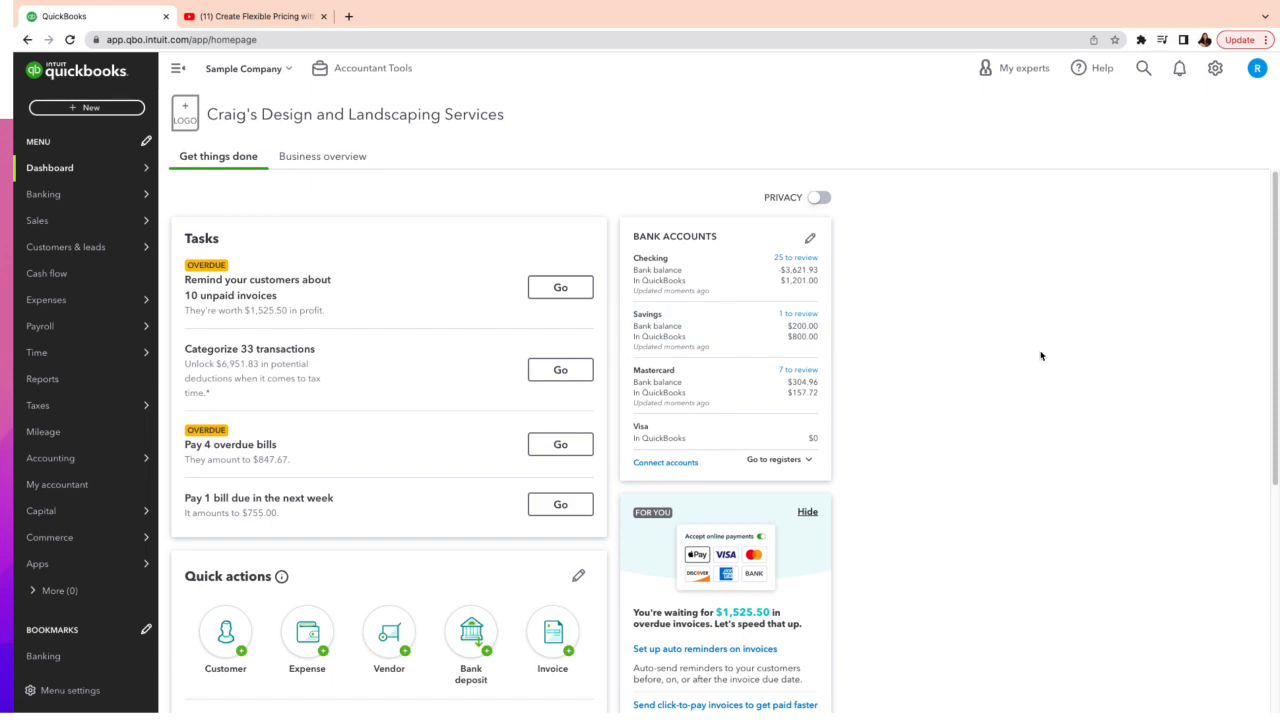
pyautogui.moveTo(1215, 110)
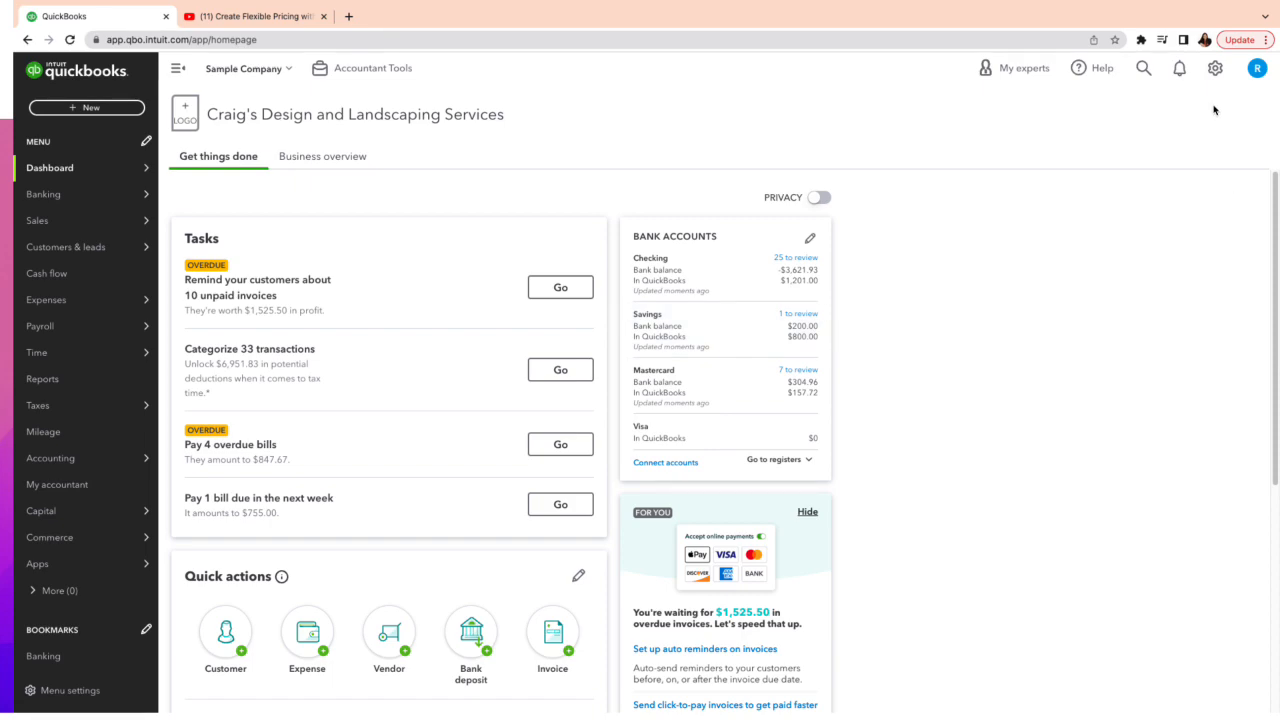
# Step: Open the gear settings menu from the dashboard, closing and reopening it once
pyautogui.click(1214, 68)
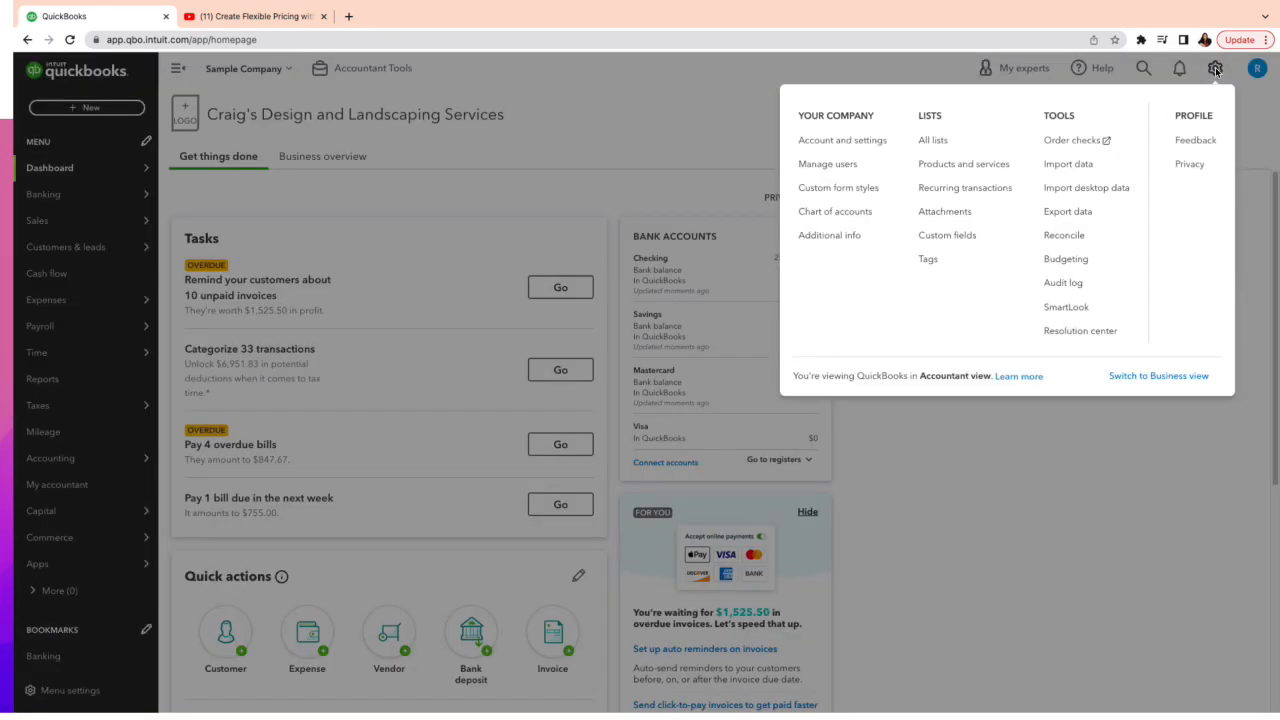
pyautogui.moveTo(1158, 375)
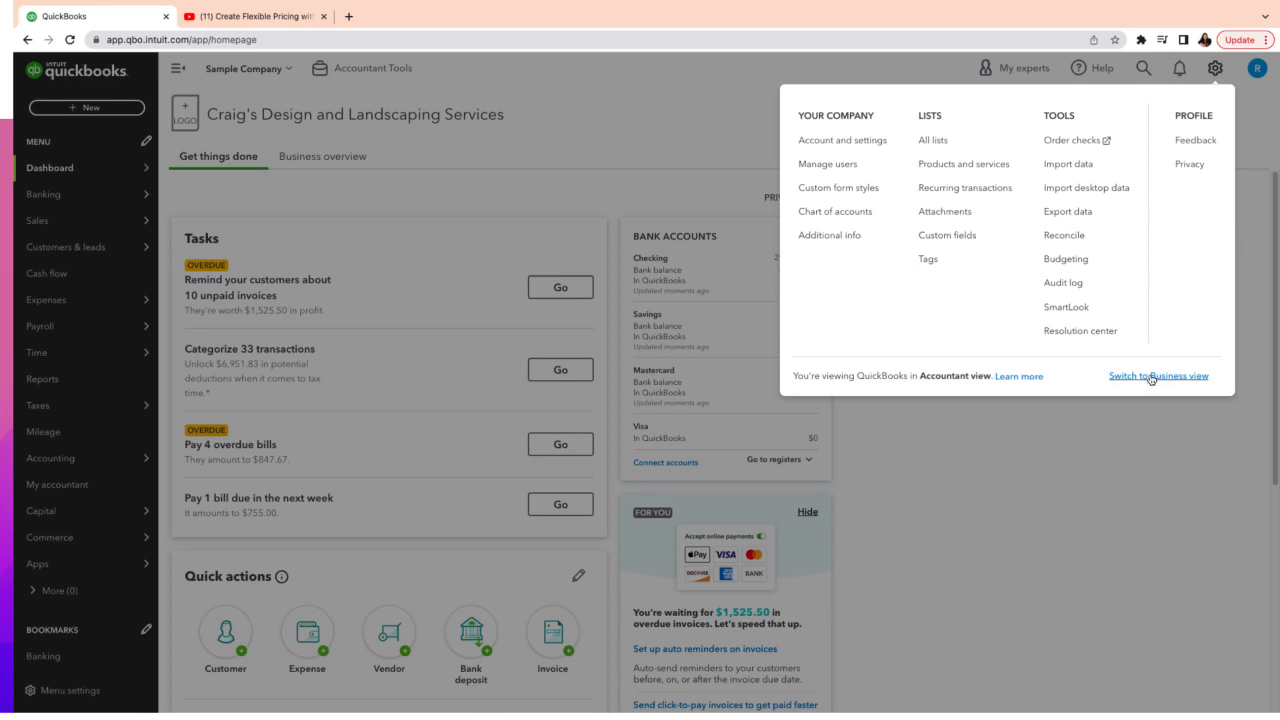
pyautogui.click(1073, 395)
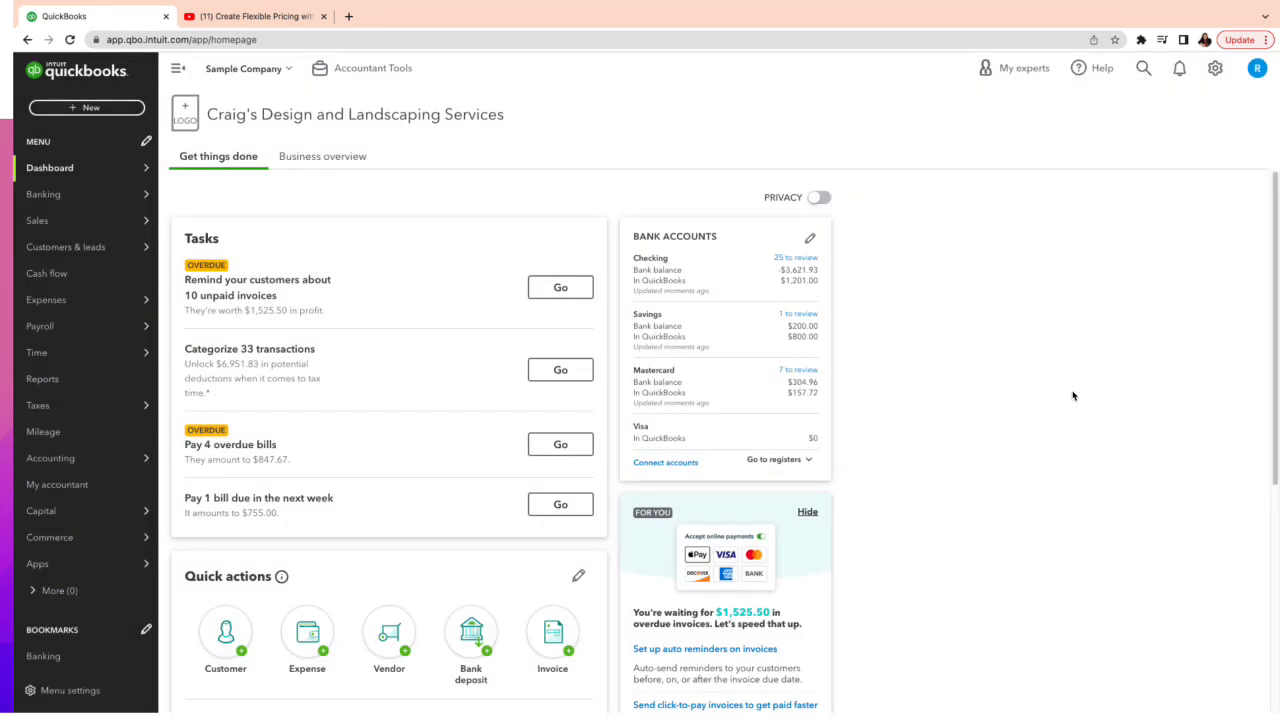
pyautogui.moveTo(966, 394)
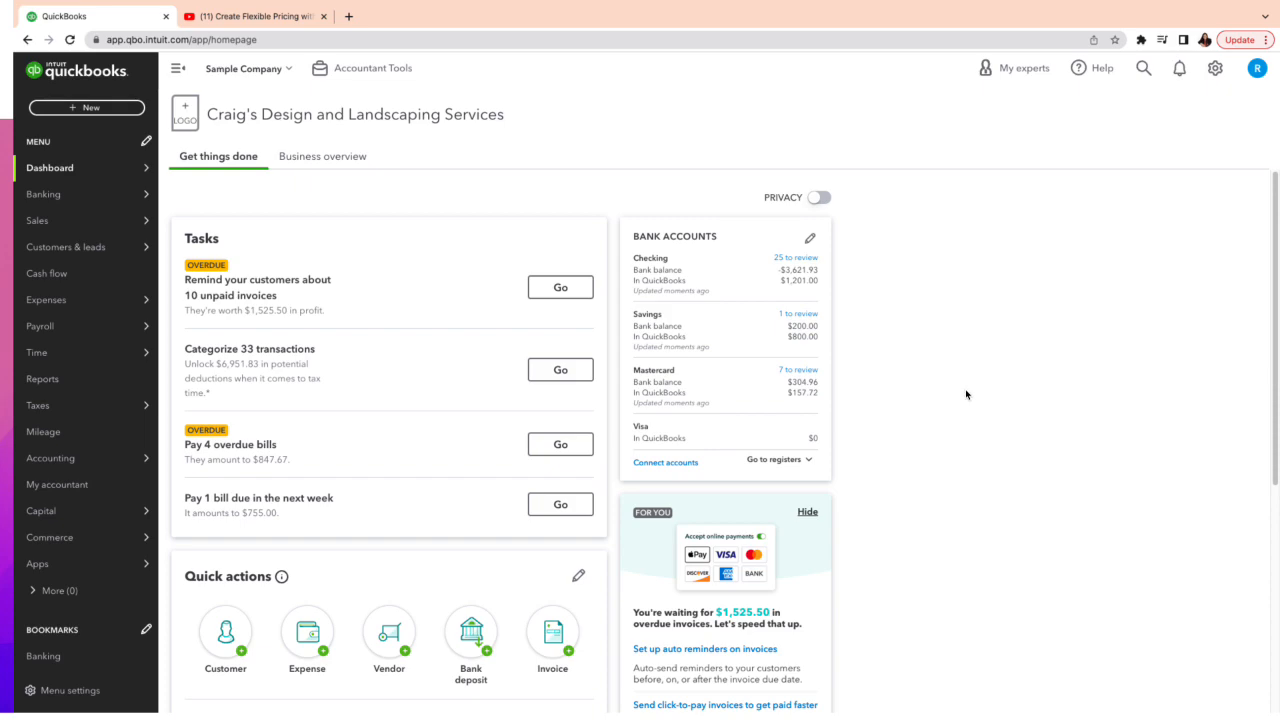
pyautogui.moveTo(967, 390)
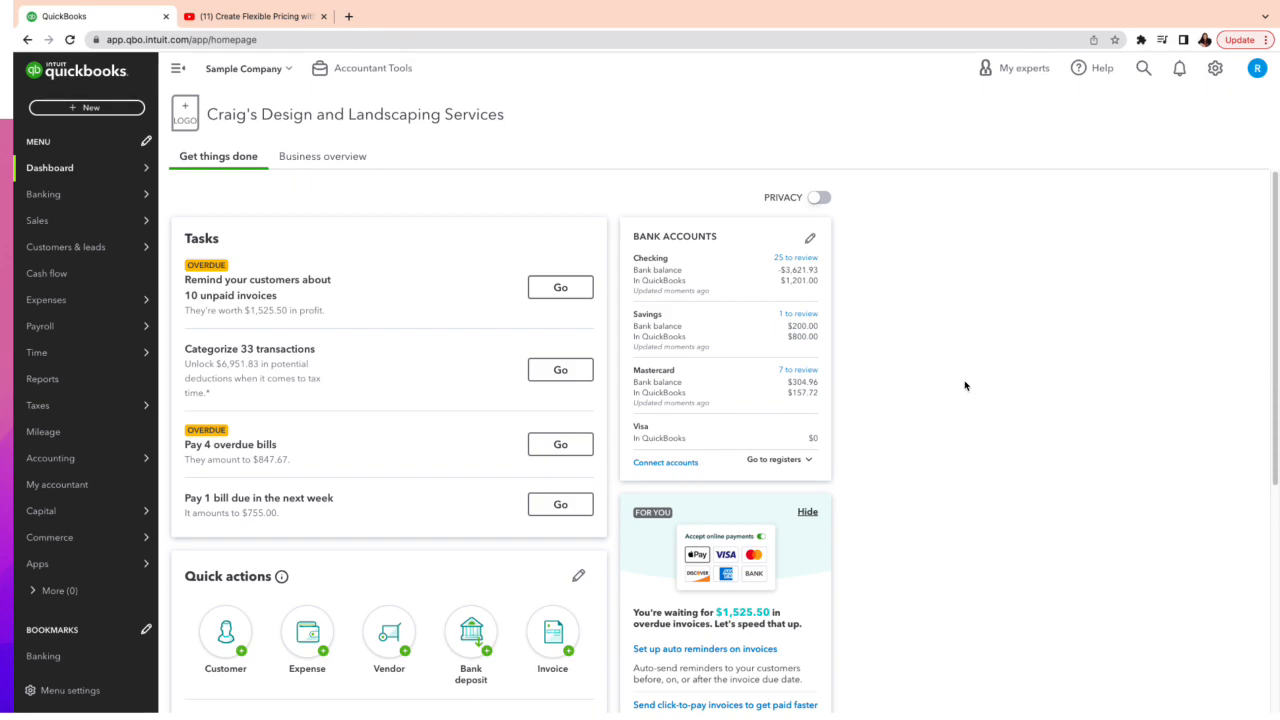
pyautogui.moveTo(1260, 8)
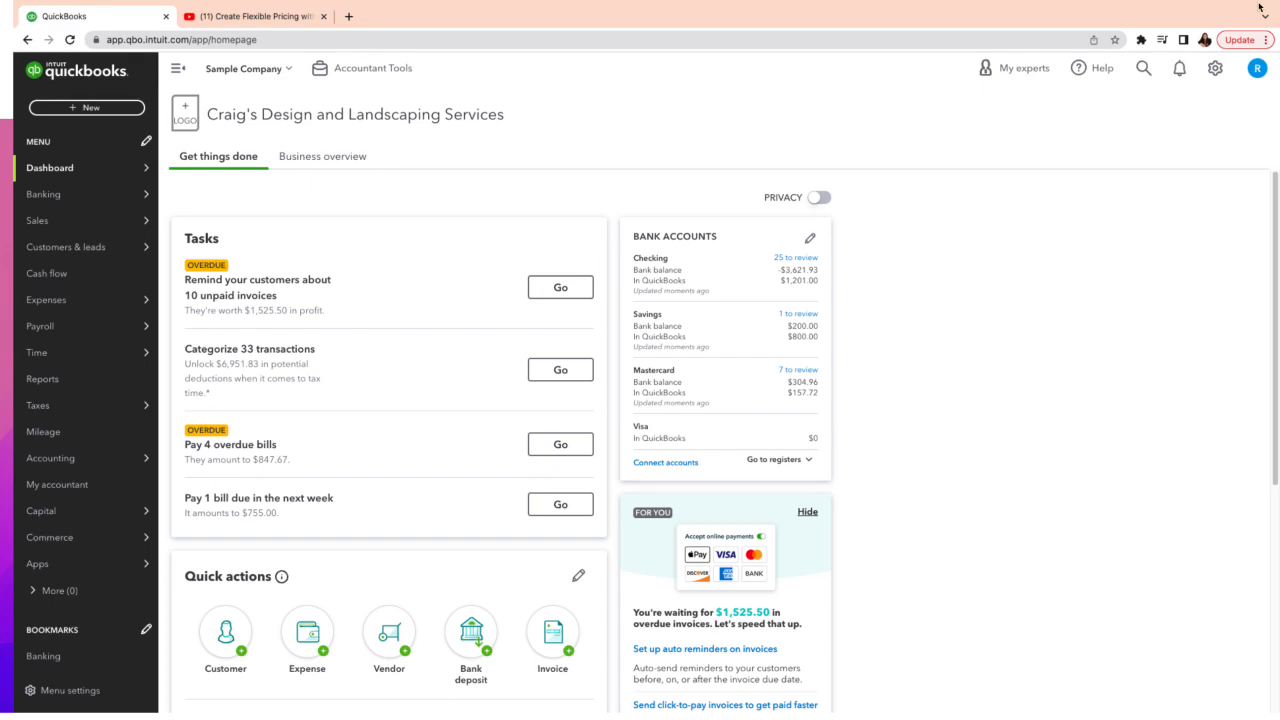
pyautogui.click(1215, 68)
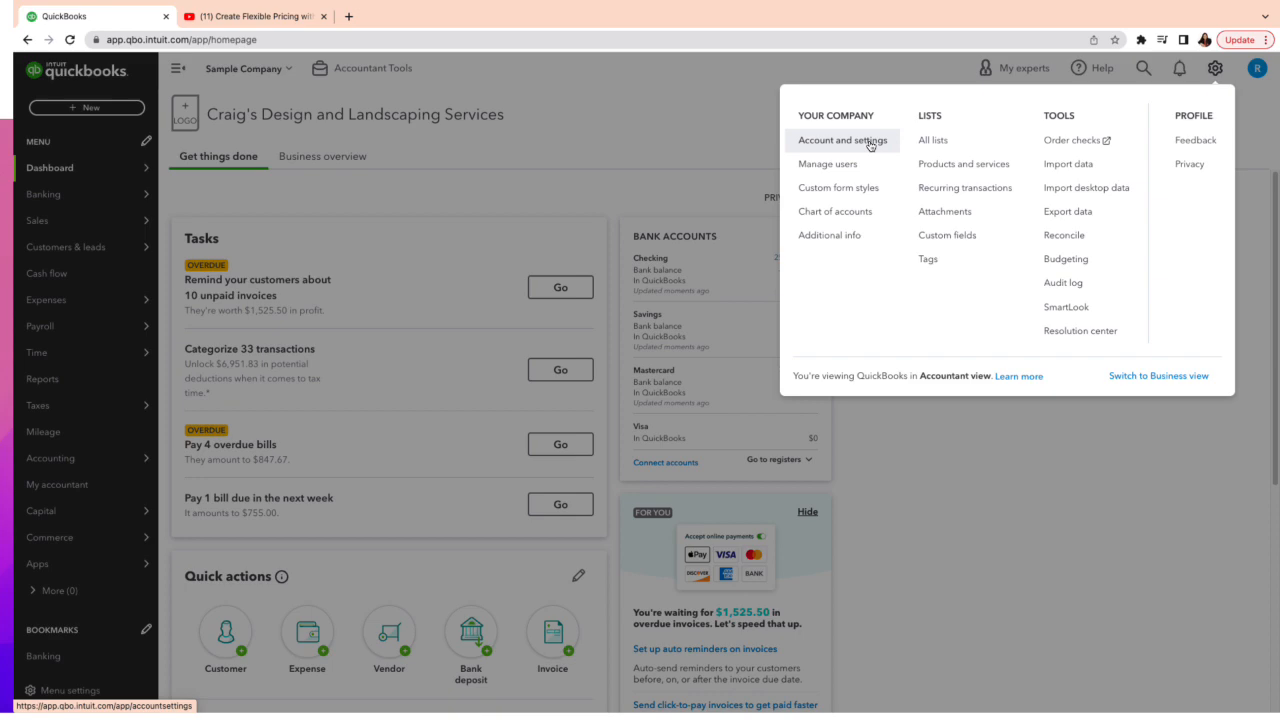
# Step: Go to Account and settings and show the Sales section
pyautogui.click(842, 140)
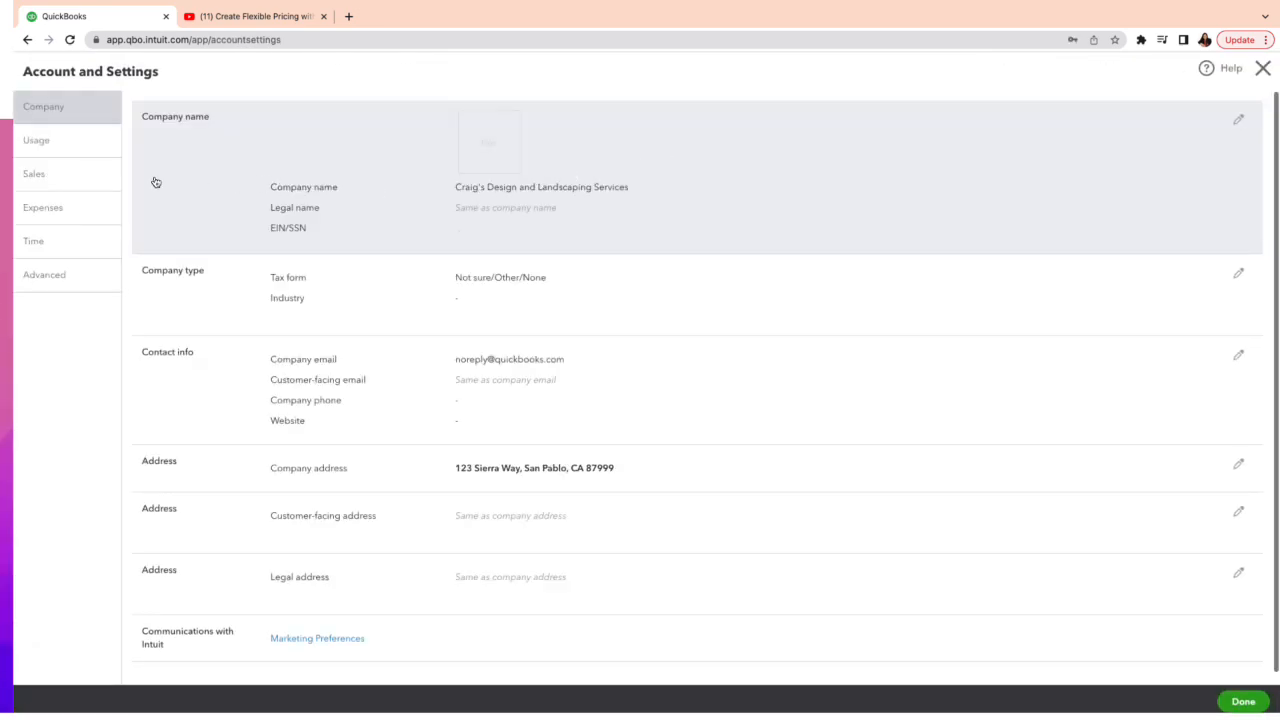
pyautogui.click(34, 173)
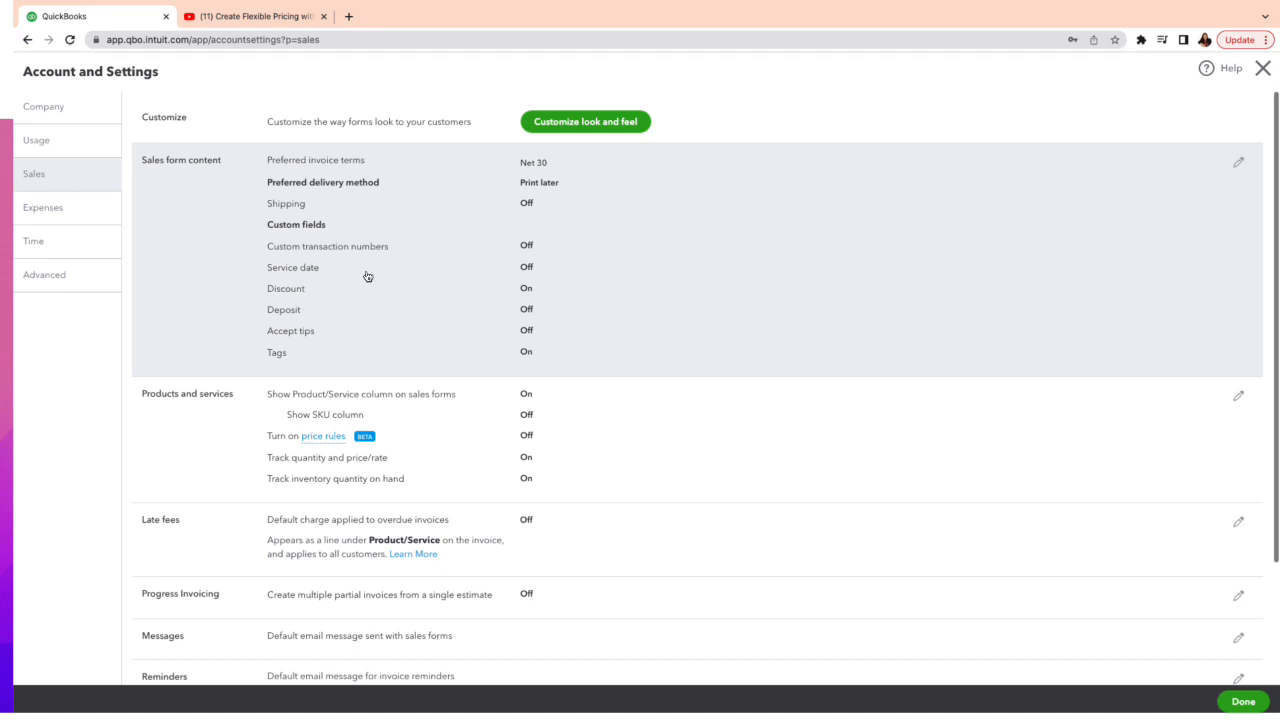
pyautogui.moveTo(528, 291)
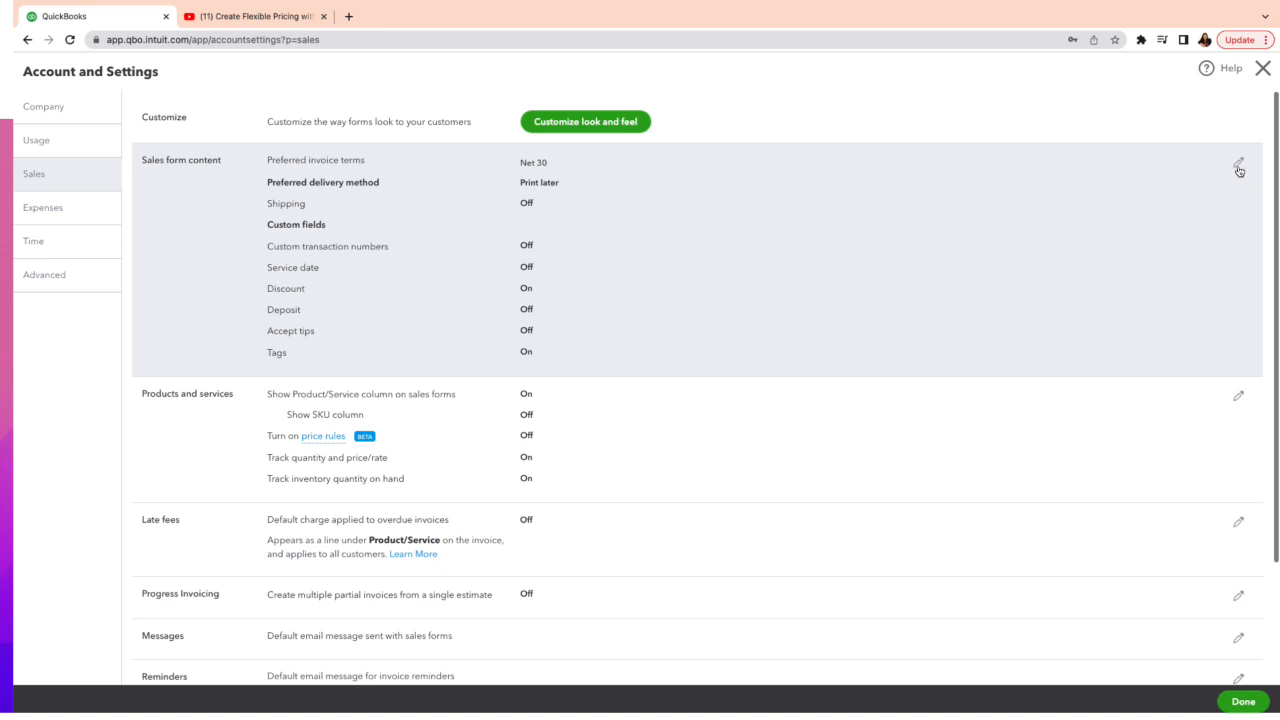
# Step: Turn on the Discount option in Sales form content and save the change
pyautogui.click(1238, 166)
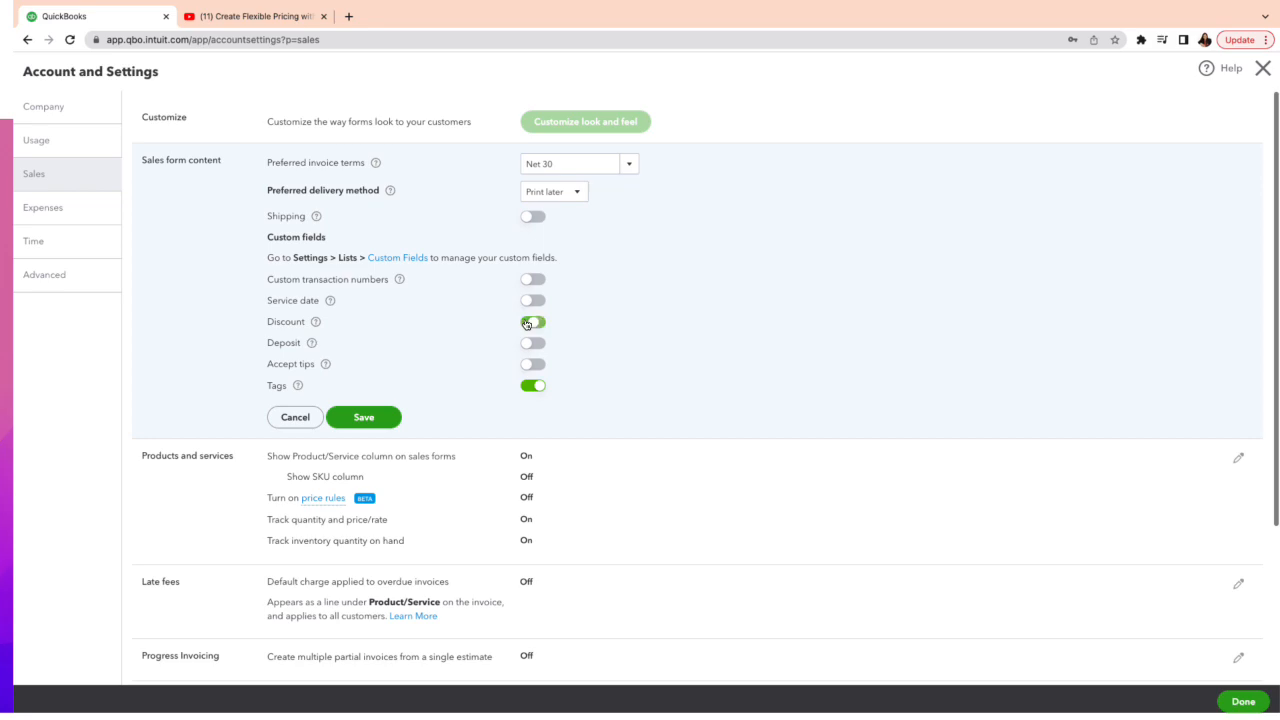
pyautogui.click(532, 321)
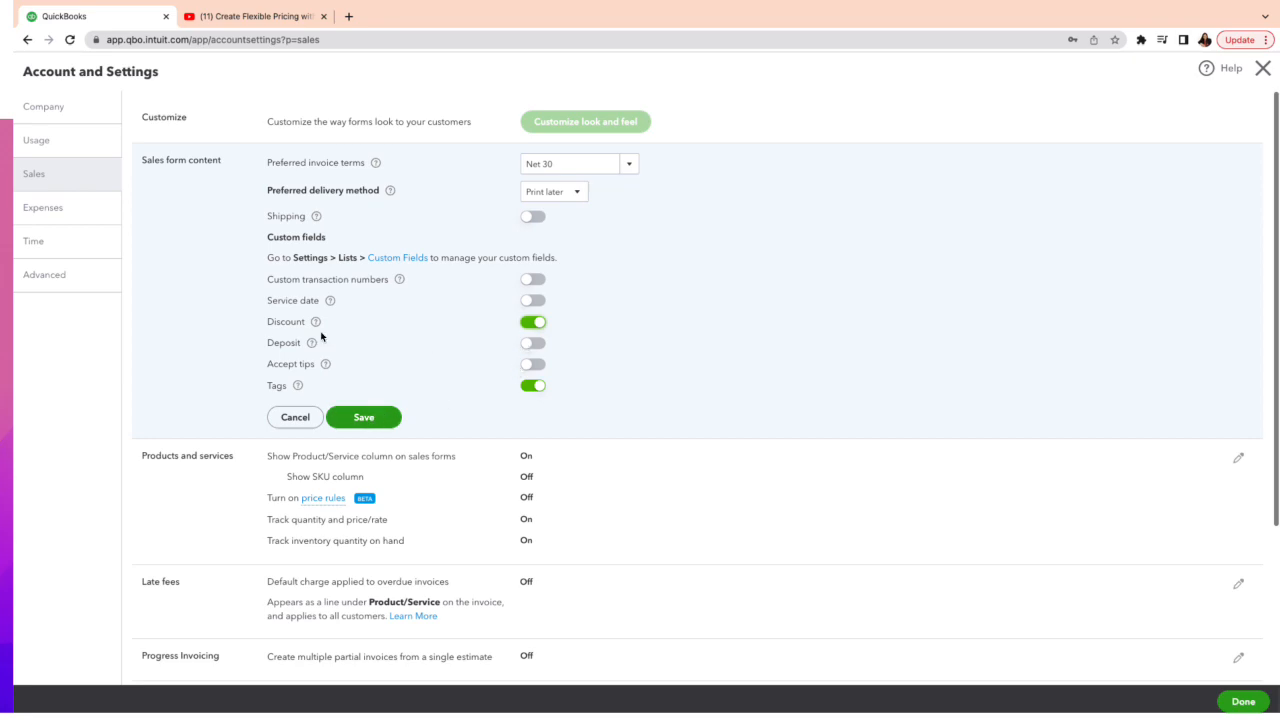
pyautogui.moveTo(349, 396)
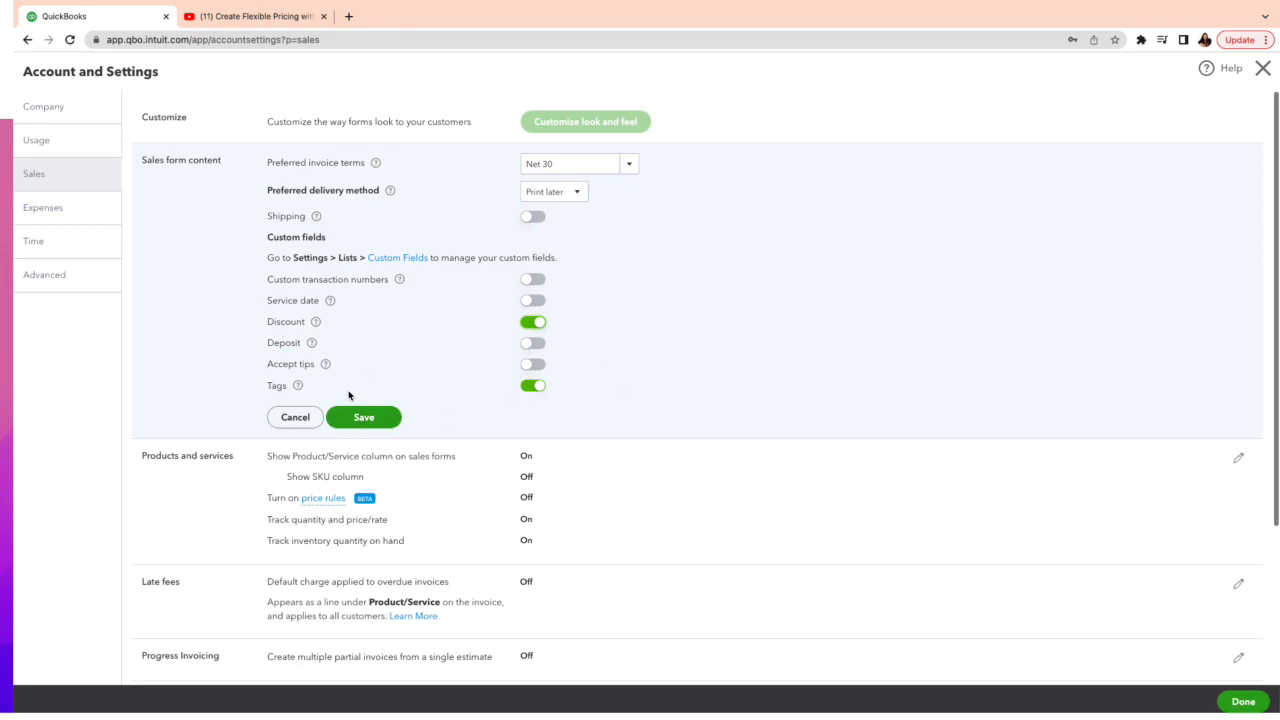
pyautogui.moveTo(475, 396)
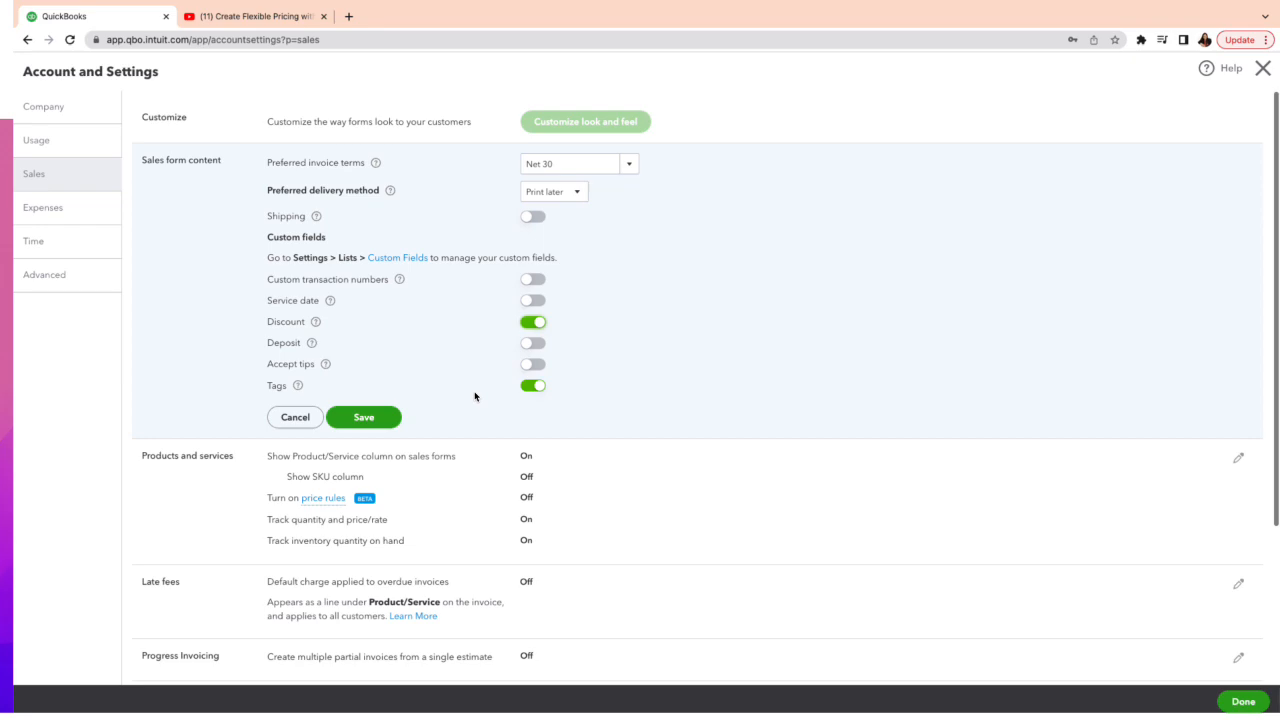
pyautogui.moveTo(364, 418)
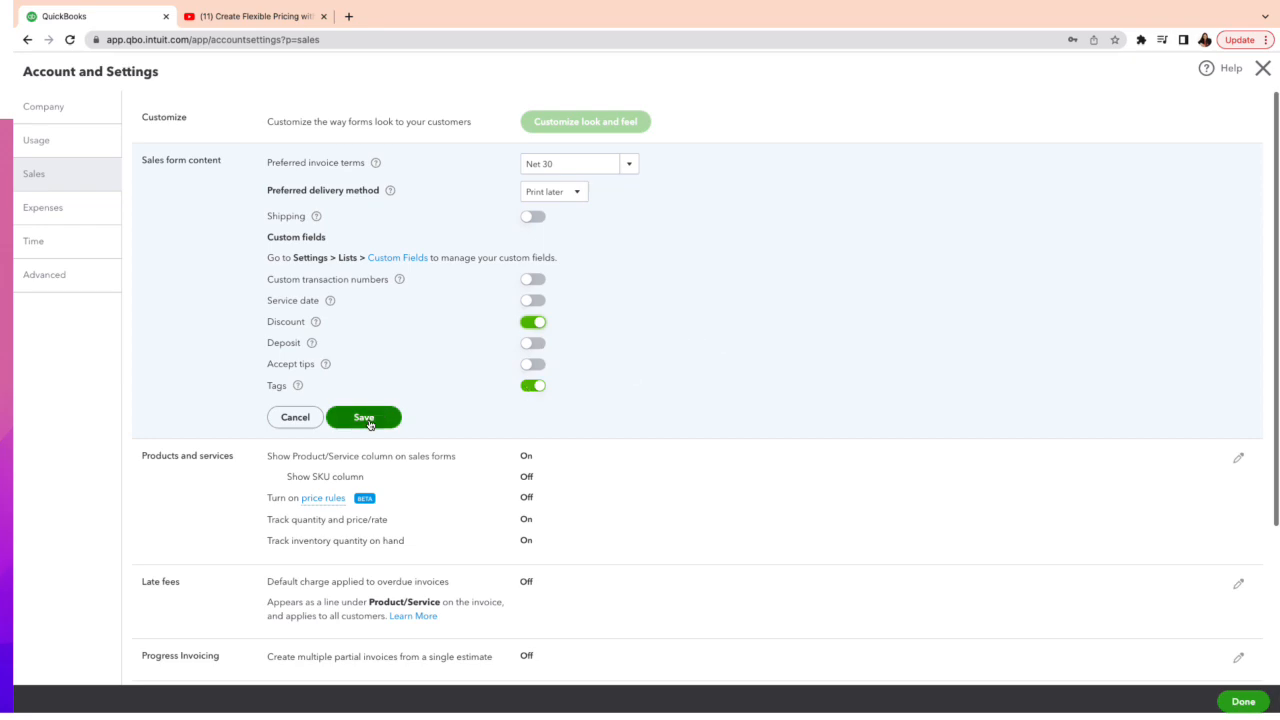
pyautogui.click(363, 417)
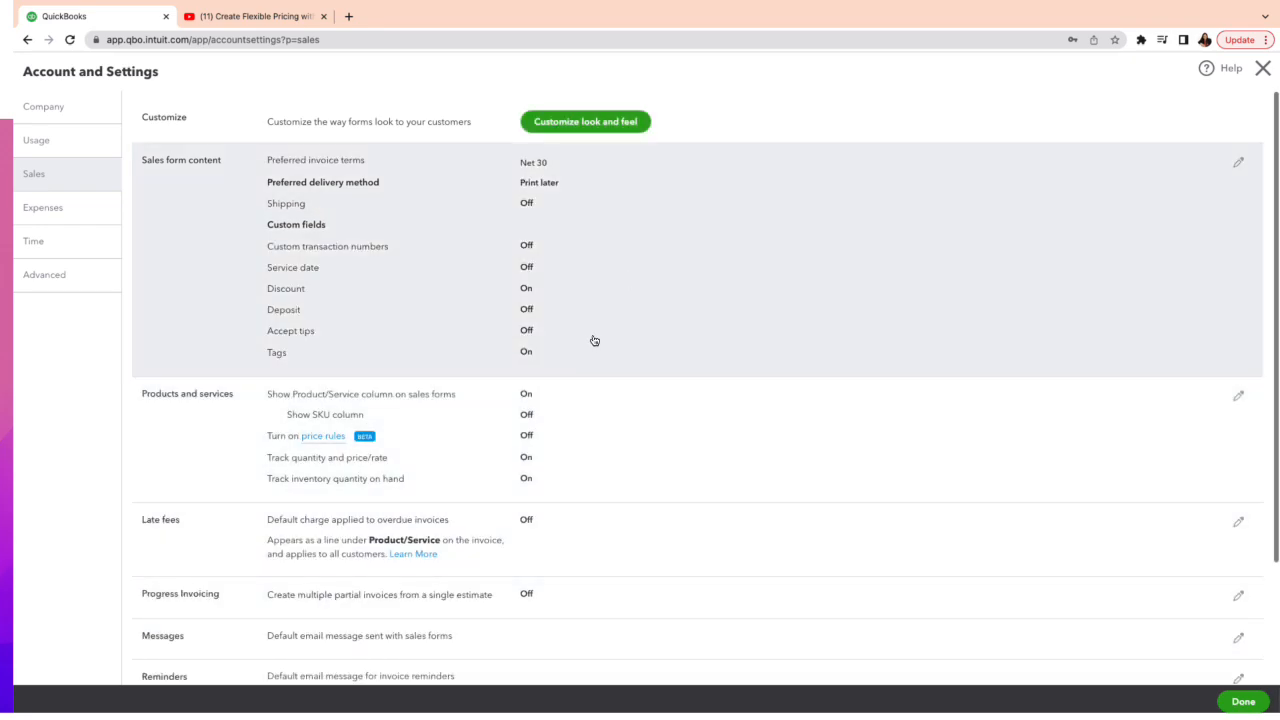
pyautogui.moveTo(1243, 701)
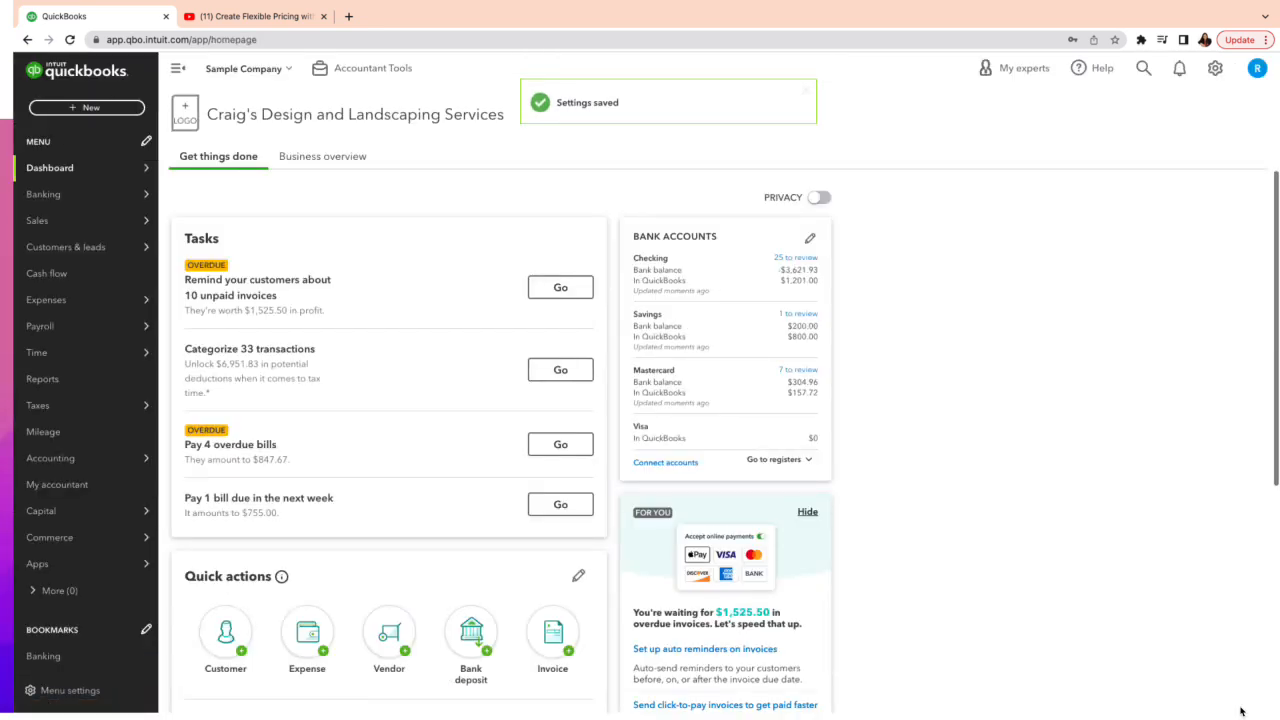
# Step: Start a new invoice and set its discount type to Discount percent at 10
pyautogui.click(43, 194)
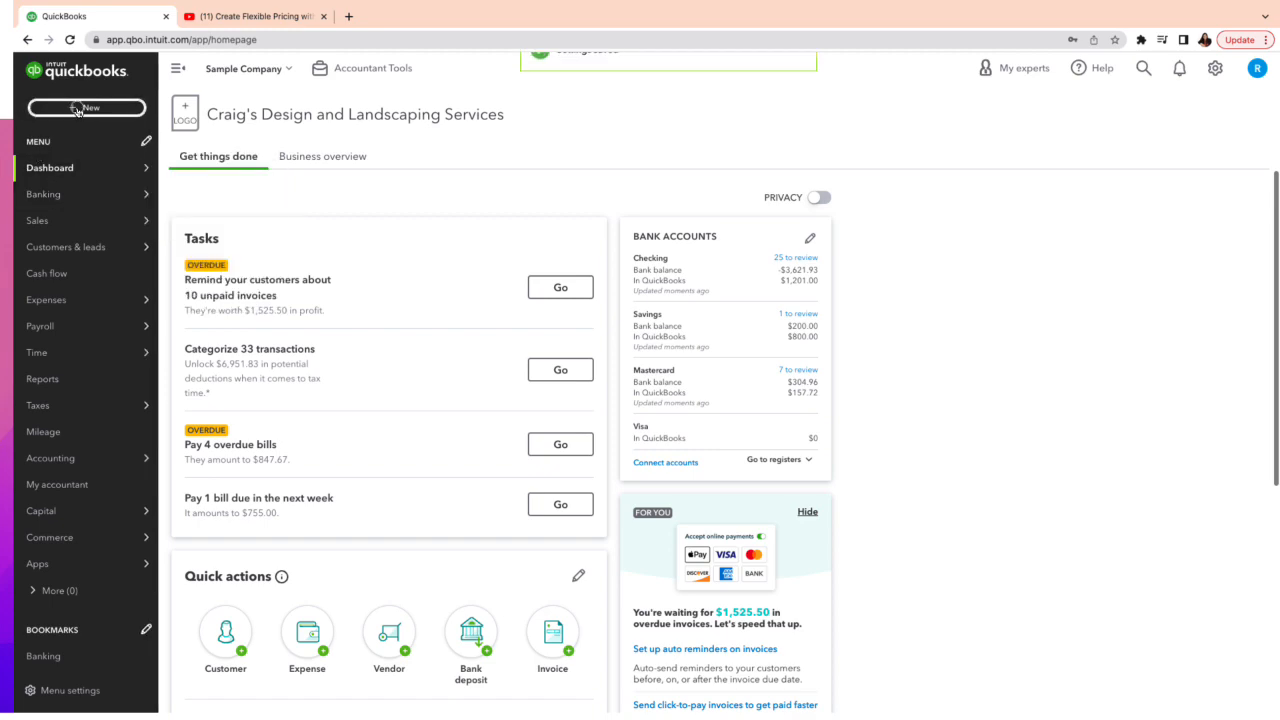
pyautogui.click(87, 107)
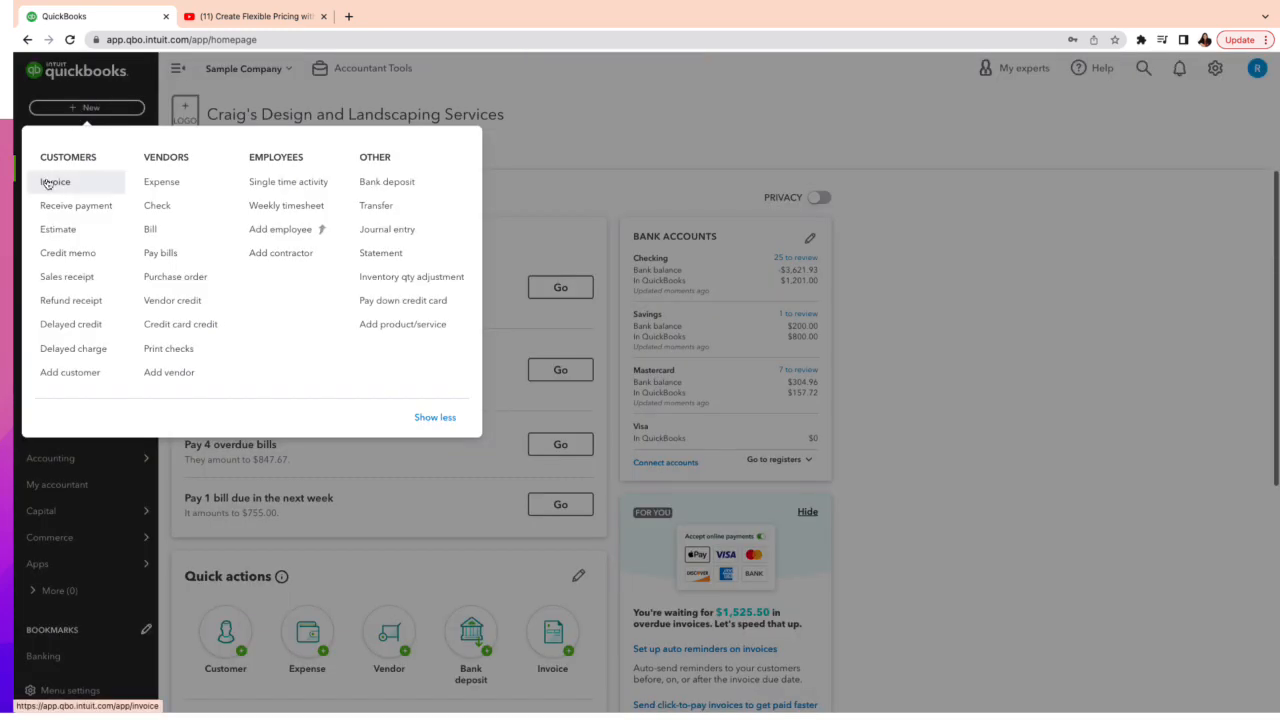
pyautogui.click(55, 181)
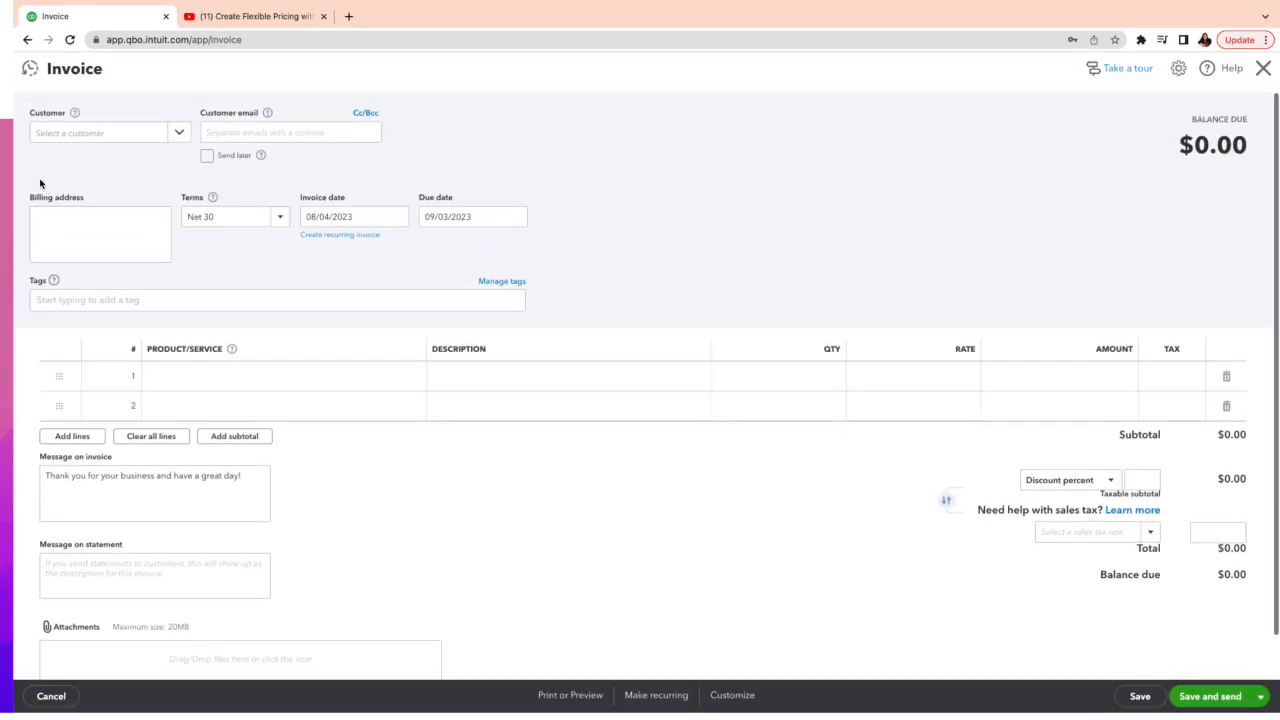
pyautogui.moveTo(659, 527)
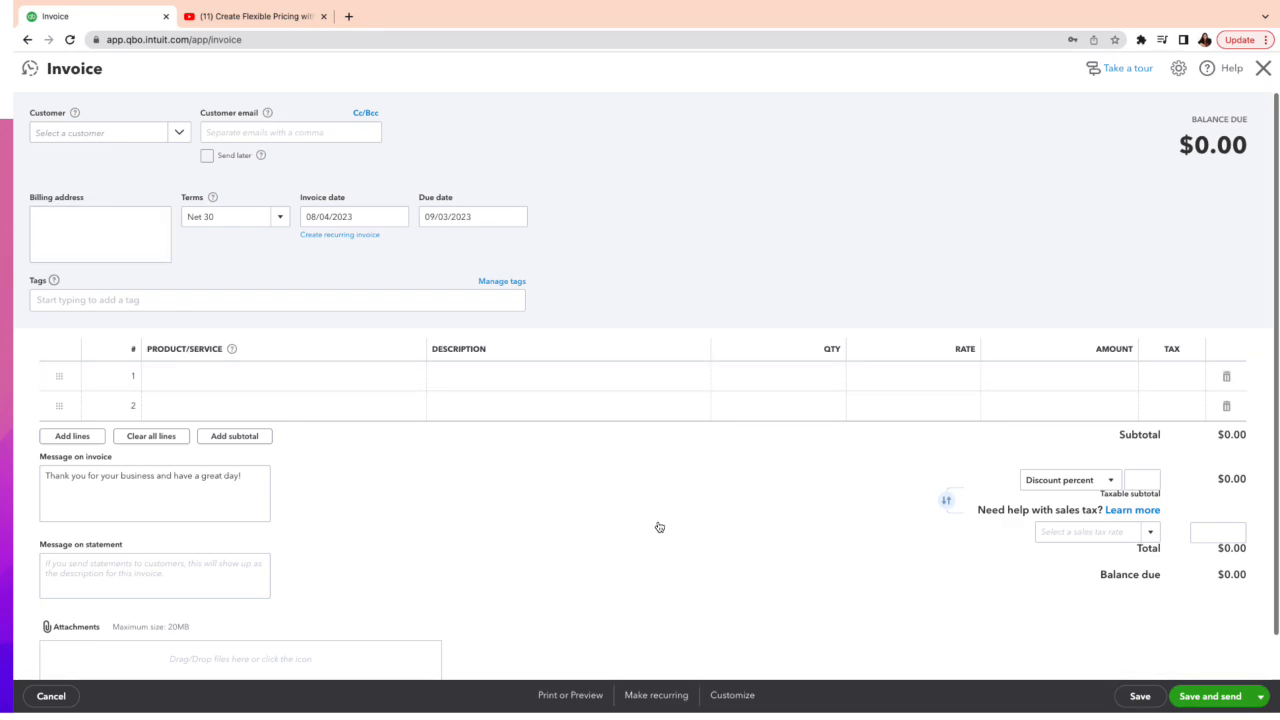
pyautogui.moveTo(1120, 478)
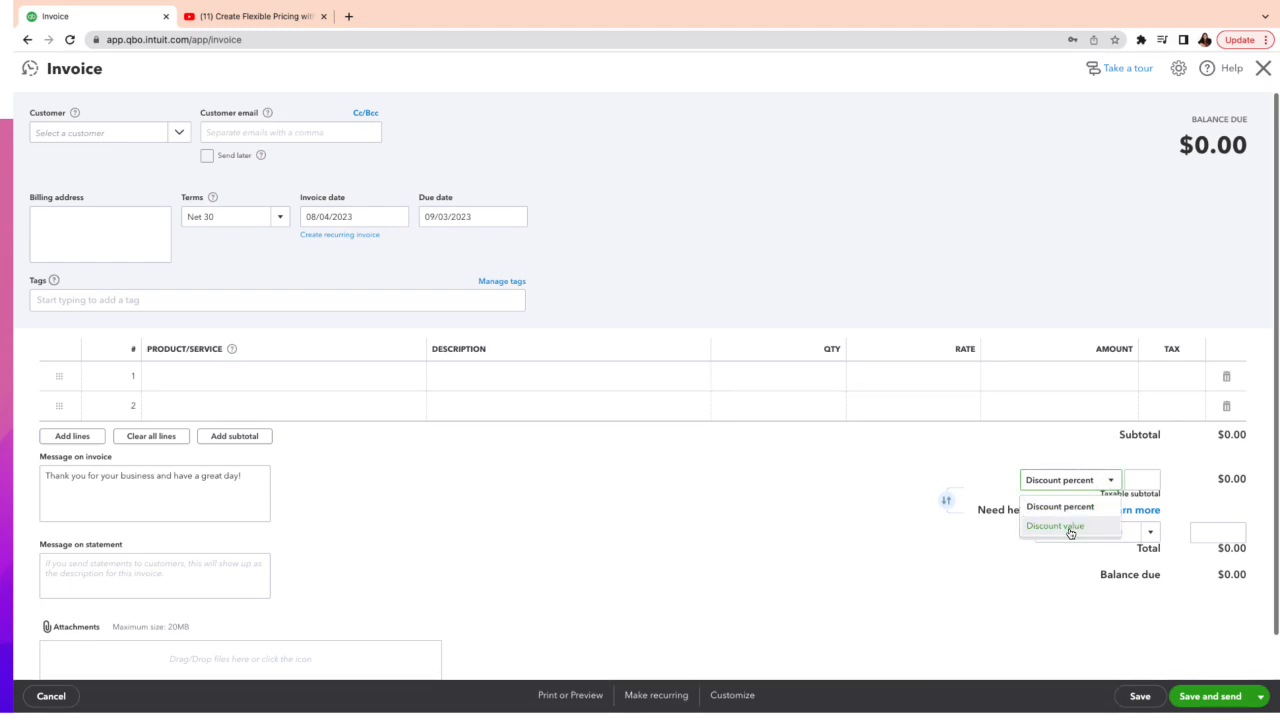
pyautogui.click(1055, 526)
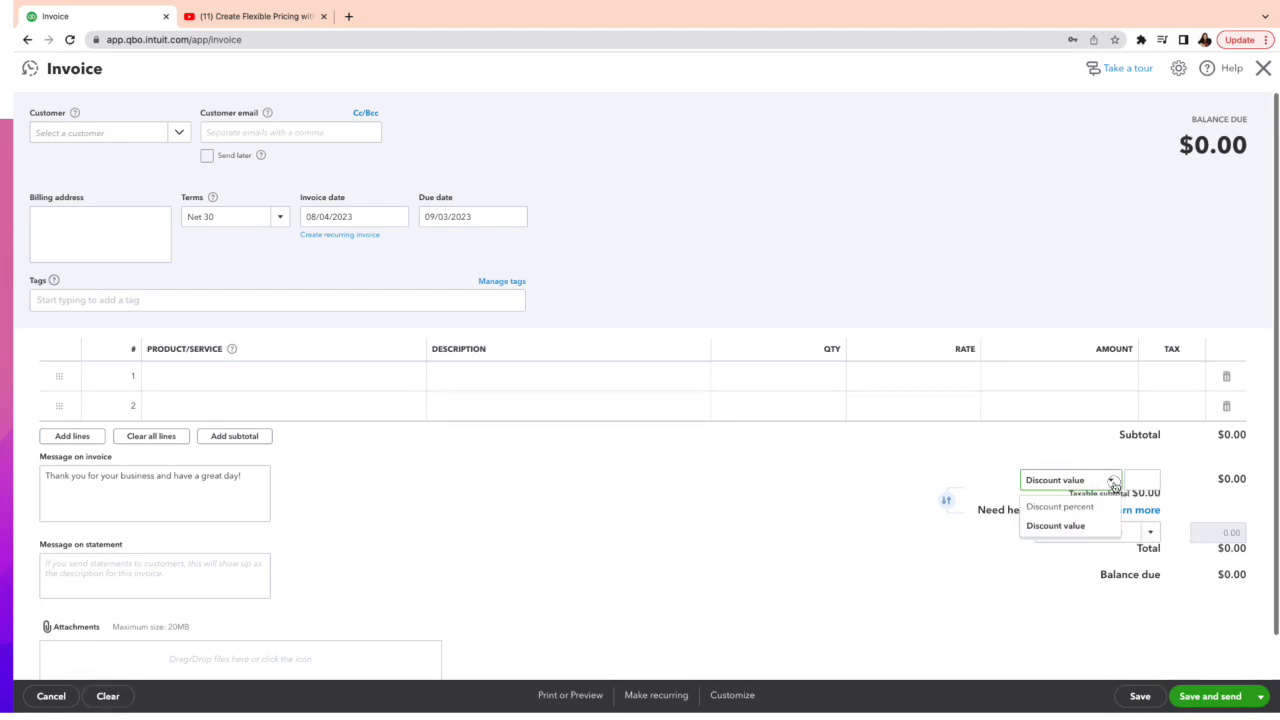
pyautogui.click(1058, 506)
pyautogui.write('10')
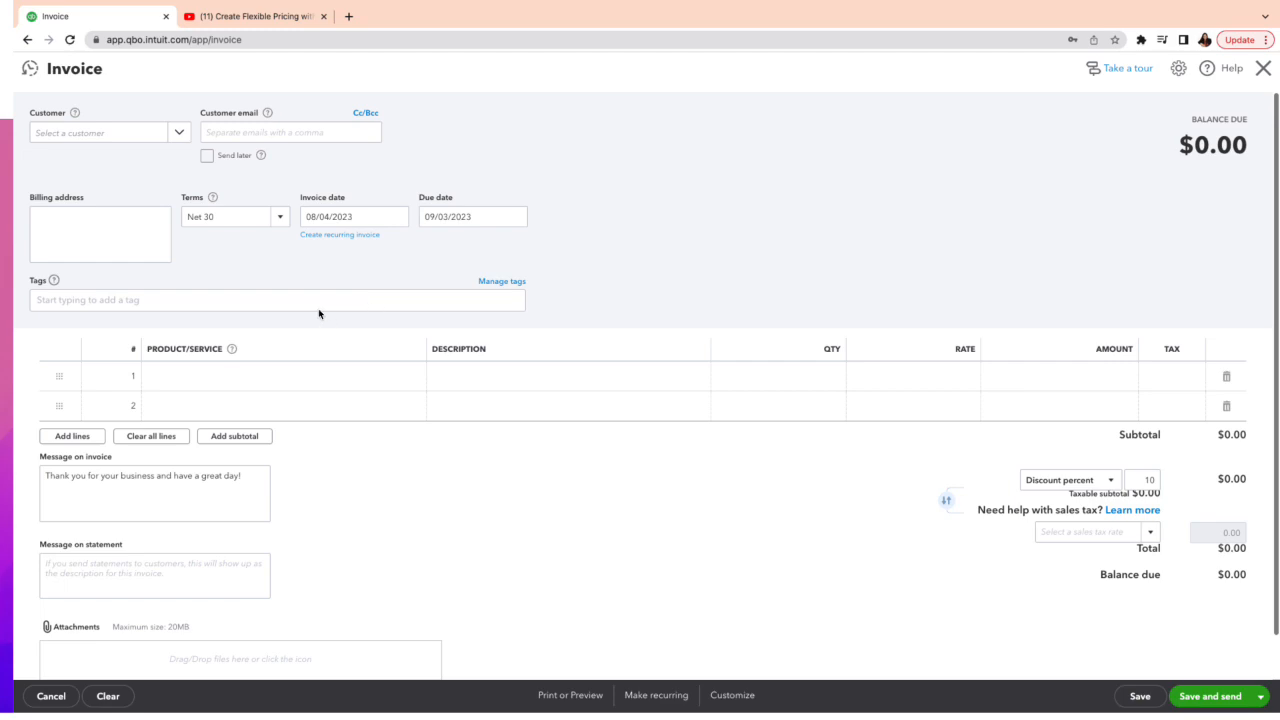
# Step: Bill Amy's Bird Sanctuary for 5 Custom Design at $75 with 10% discount
pyautogui.click(108, 132)
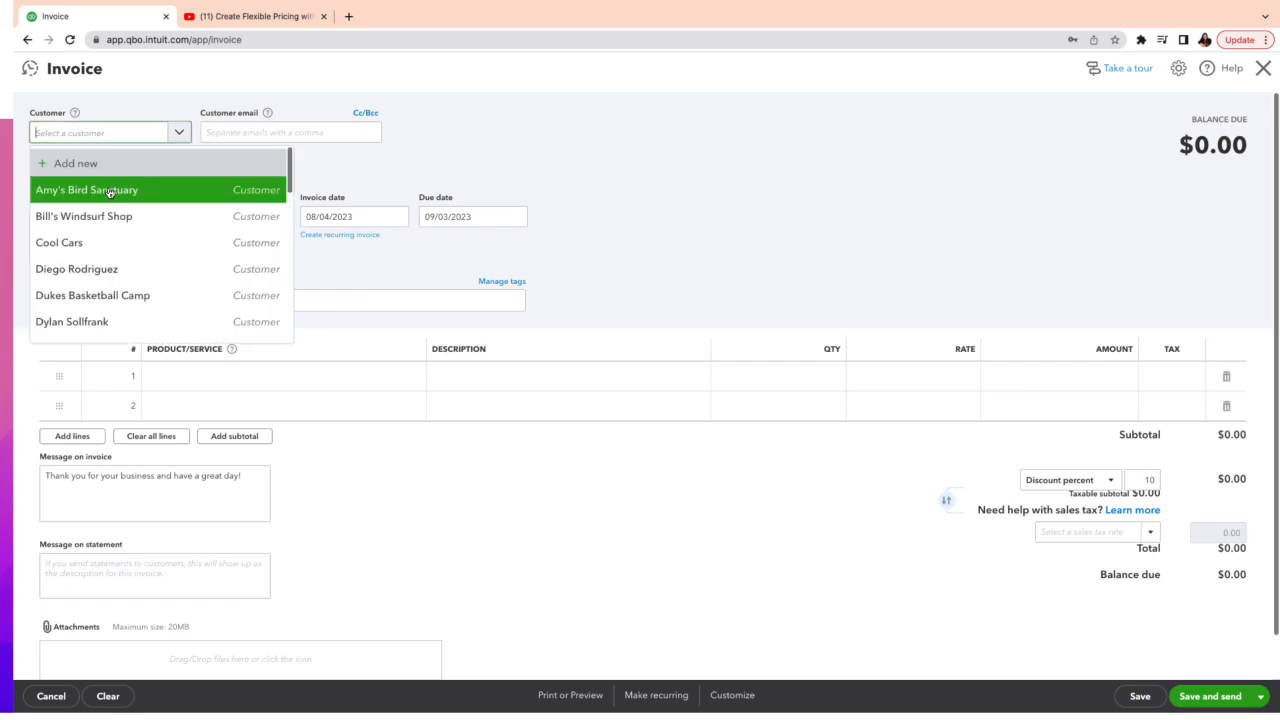
pyautogui.click(87, 189)
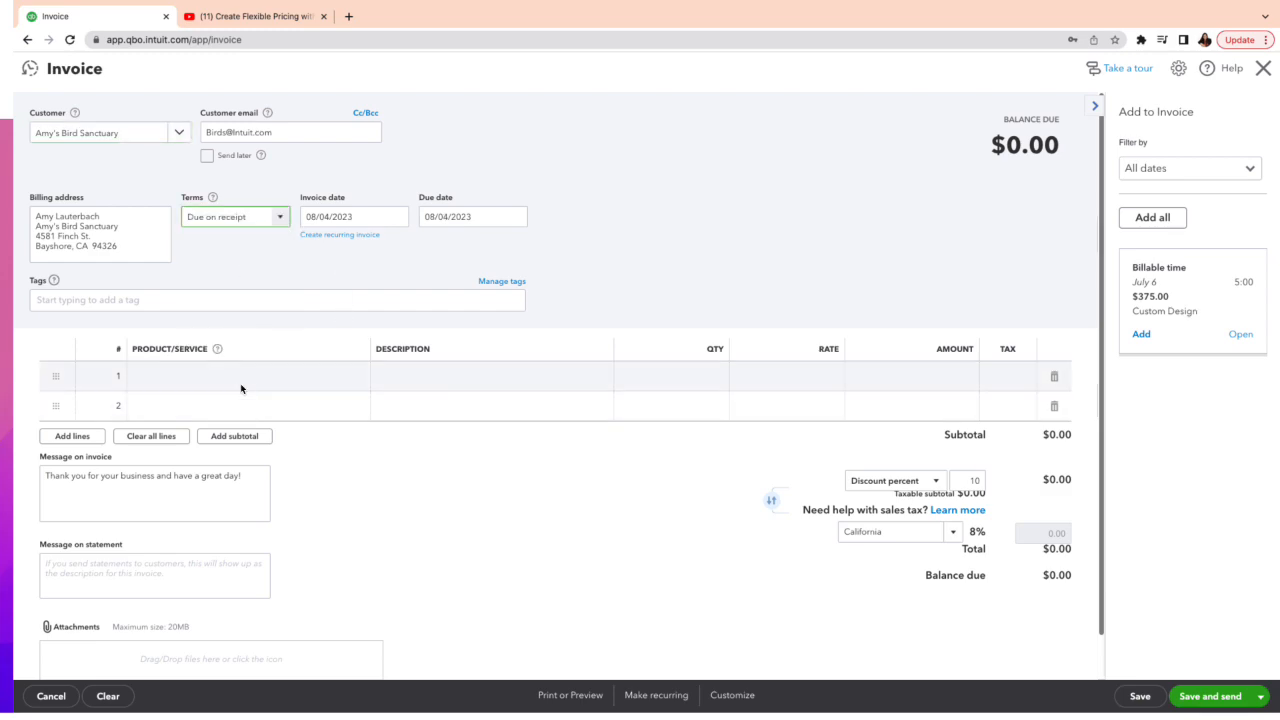
pyautogui.click(240, 376)
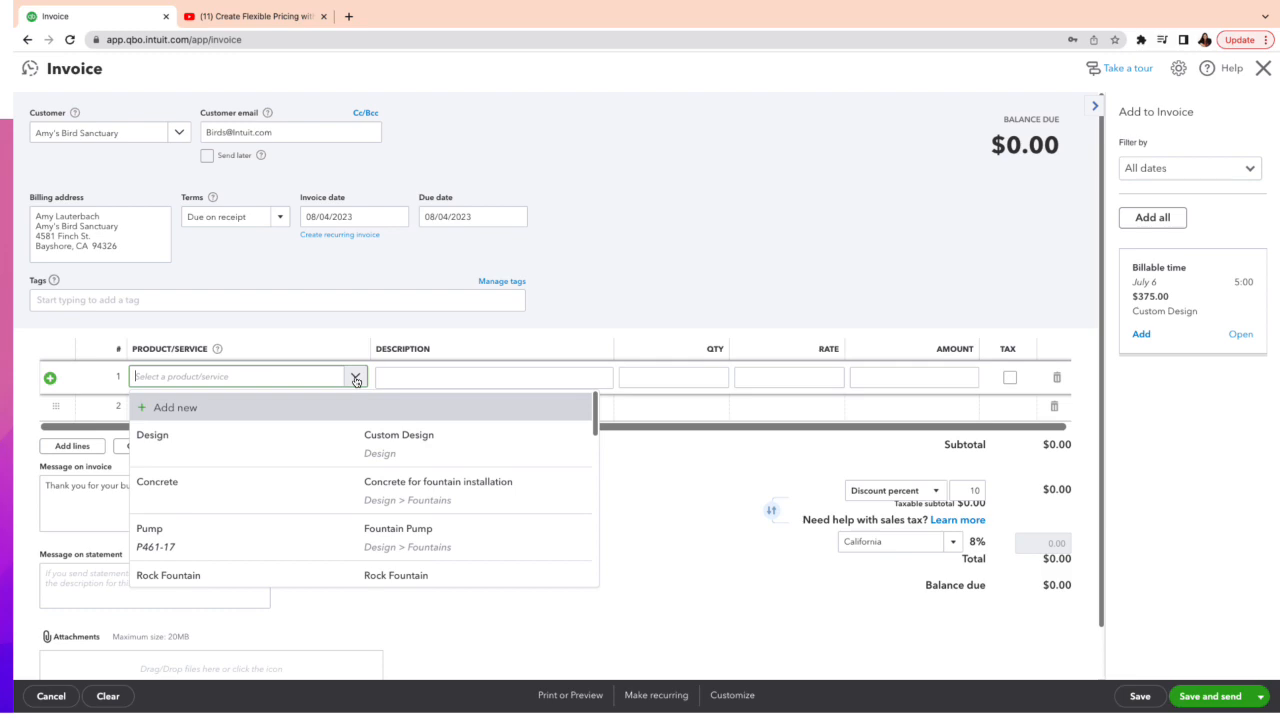
pyautogui.click(152, 435)
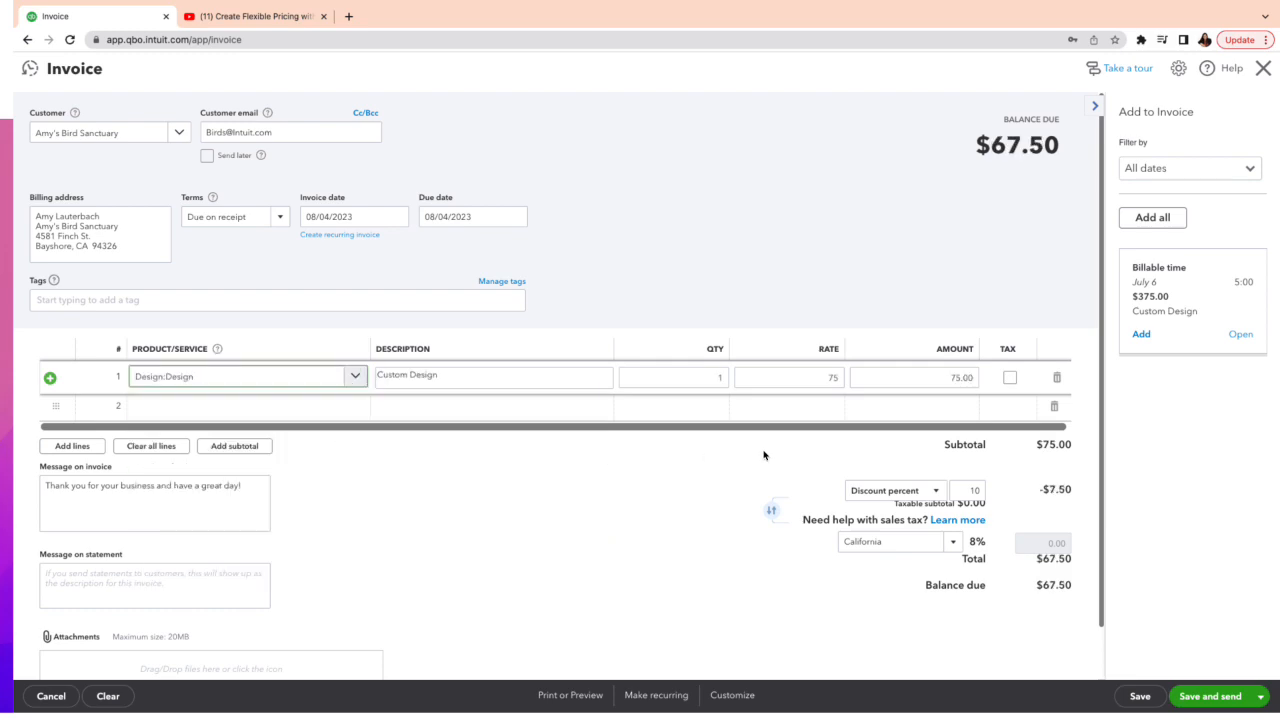
pyautogui.click(788, 377)
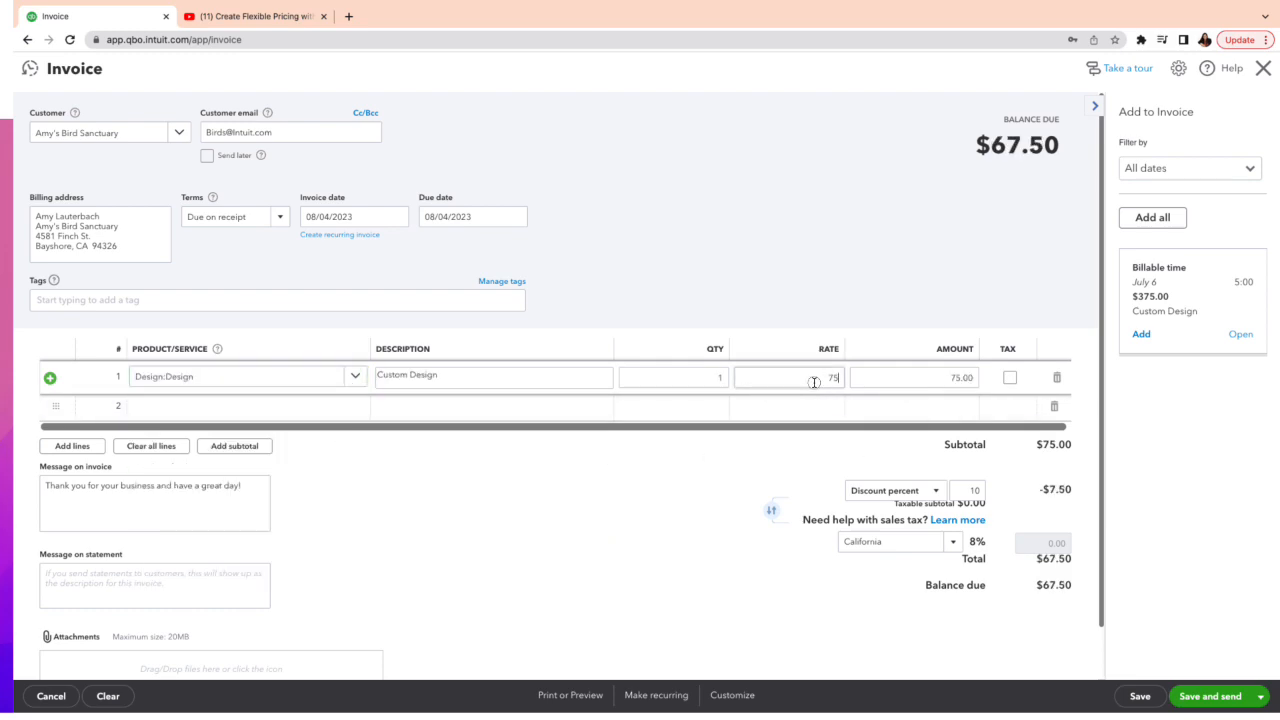
pyautogui.click(673, 377)
pyautogui.write('5')
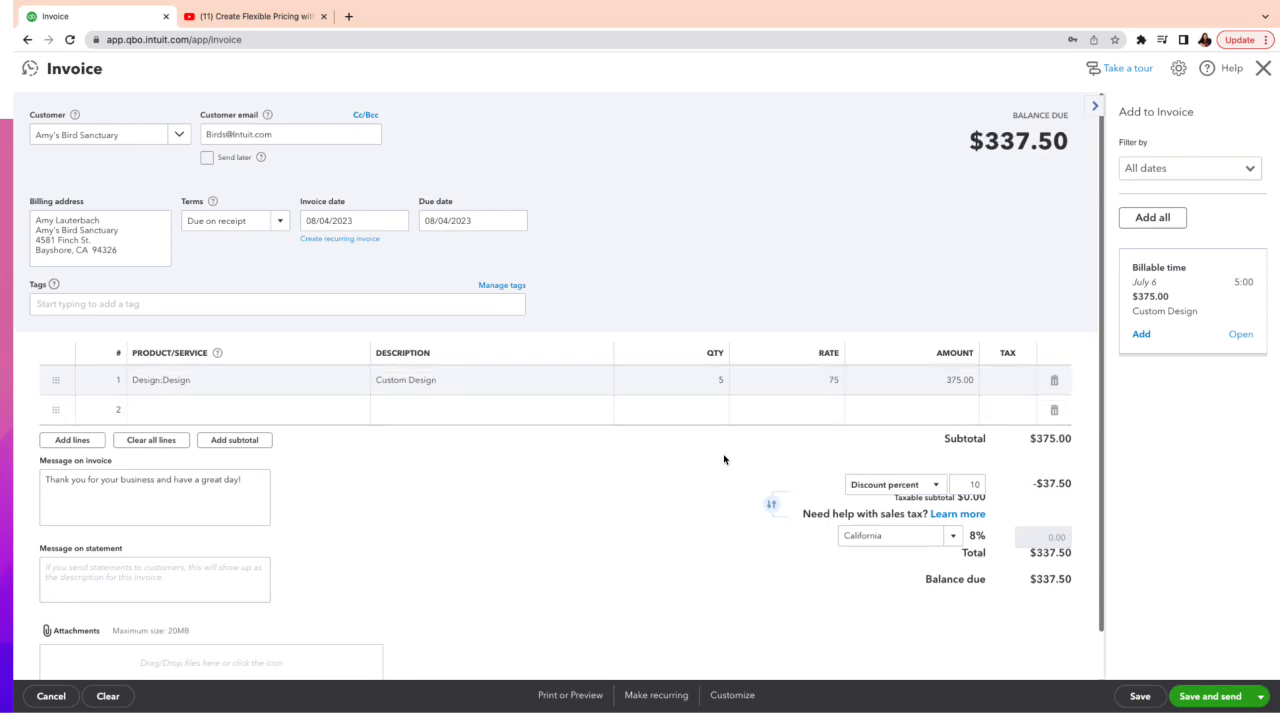
pyautogui.moveTo(1032, 490)
pyautogui.write('15')
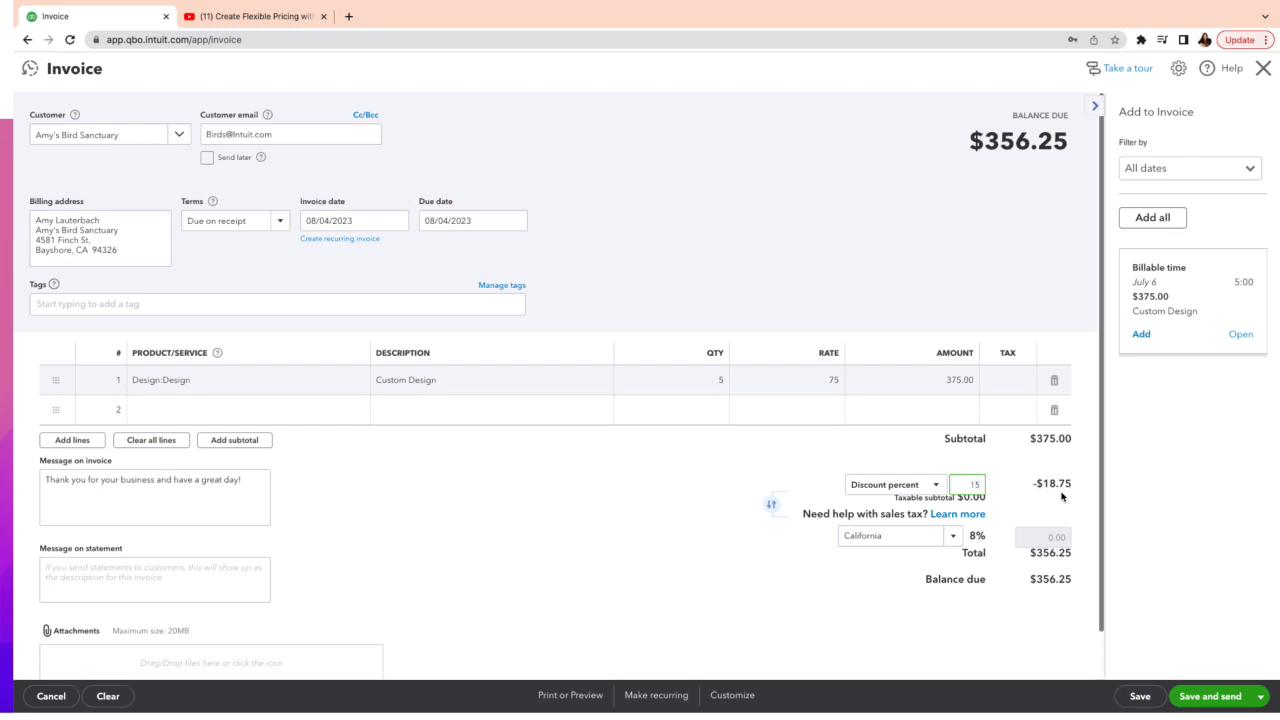
pyautogui.click(968, 484)
pyautogui.write('10')
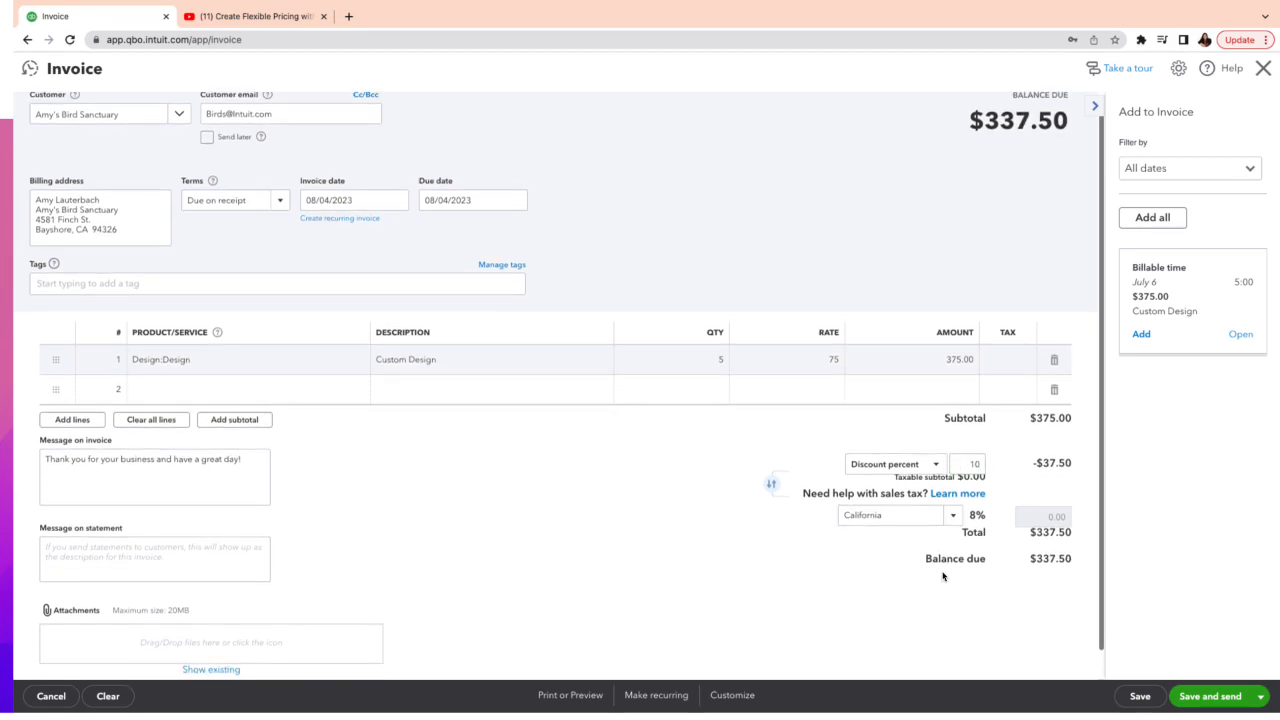
pyautogui.moveTo(1181, 659)
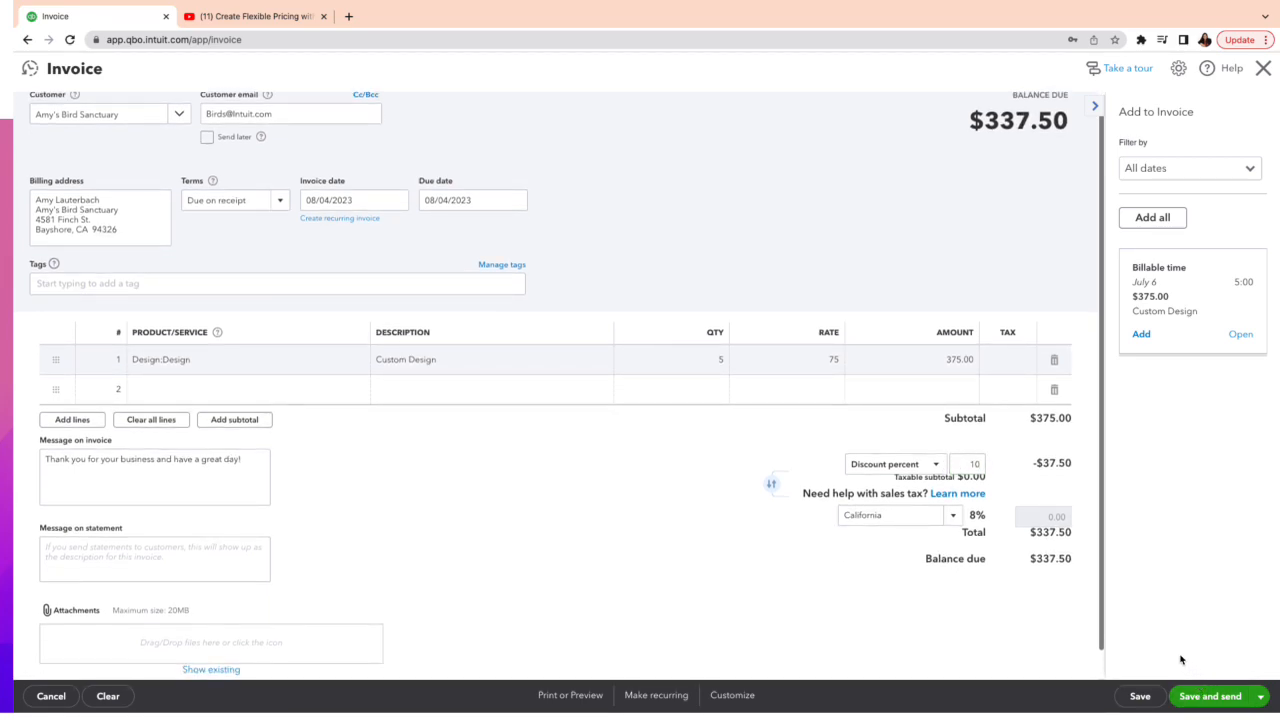
pyautogui.moveTo(1090, 606)
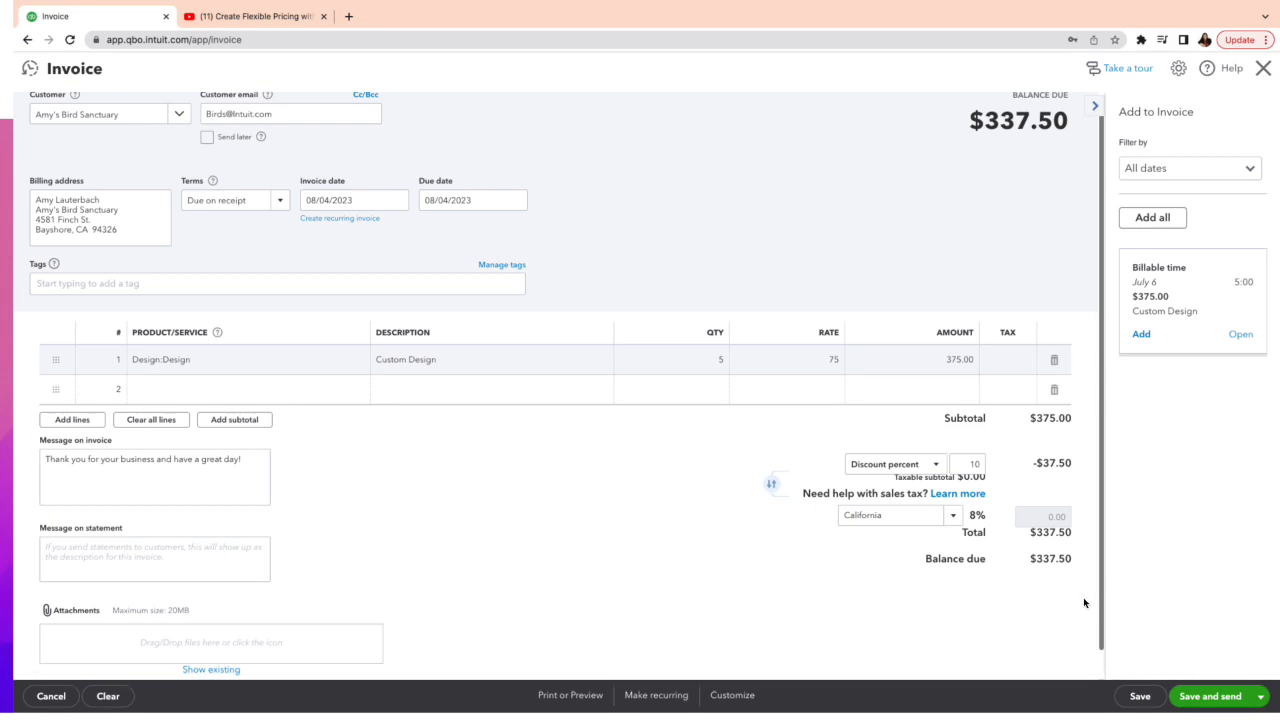
pyautogui.moveTo(1066, 599)
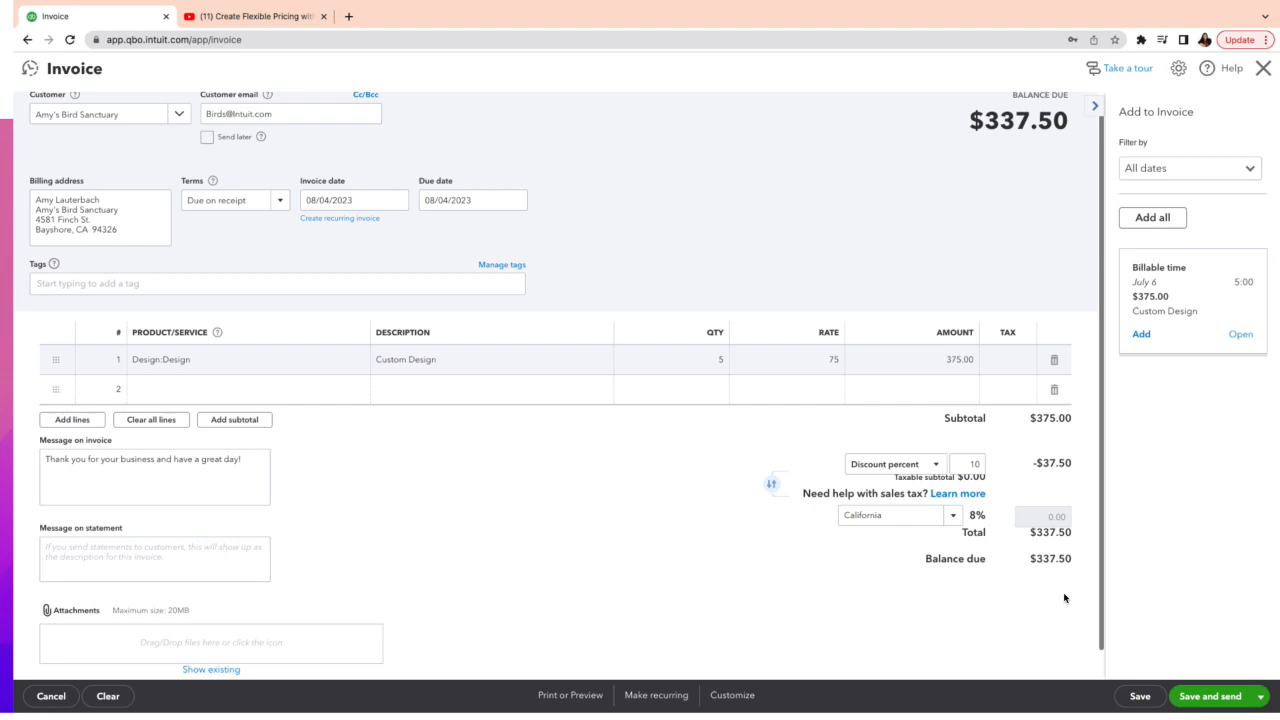
pyautogui.moveTo(1039, 609)
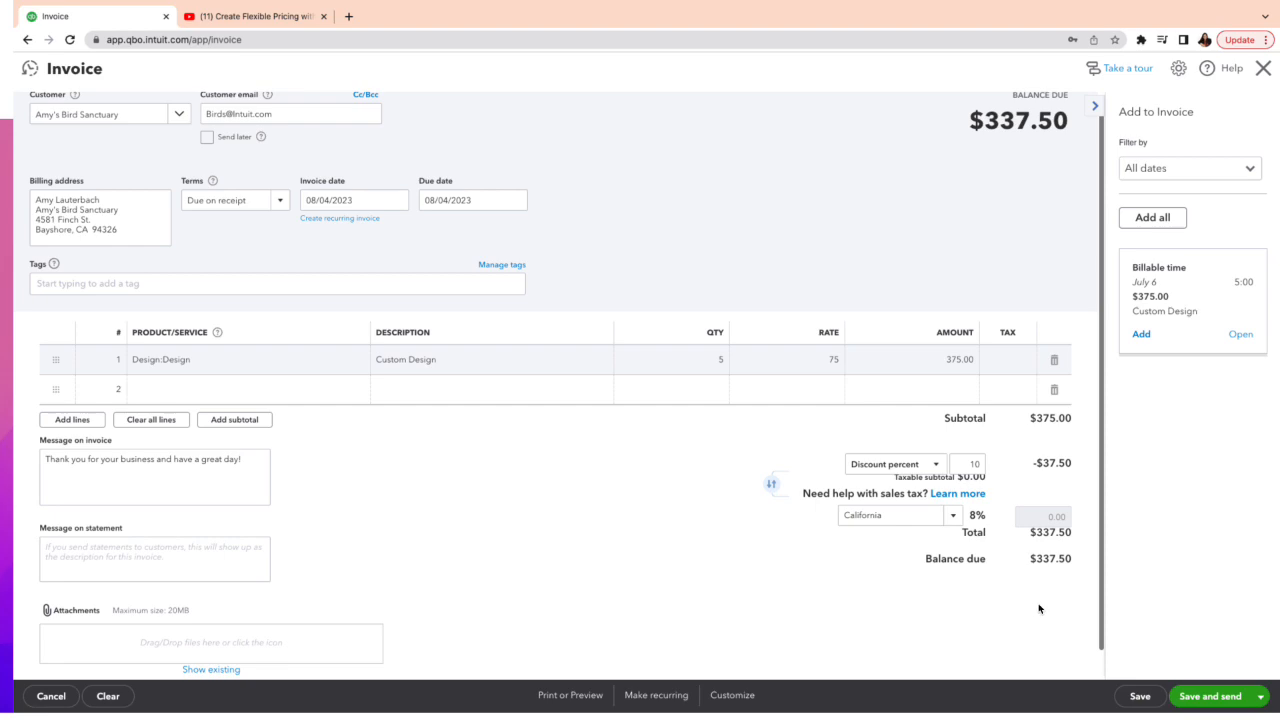
pyautogui.moveTo(1078, 625)
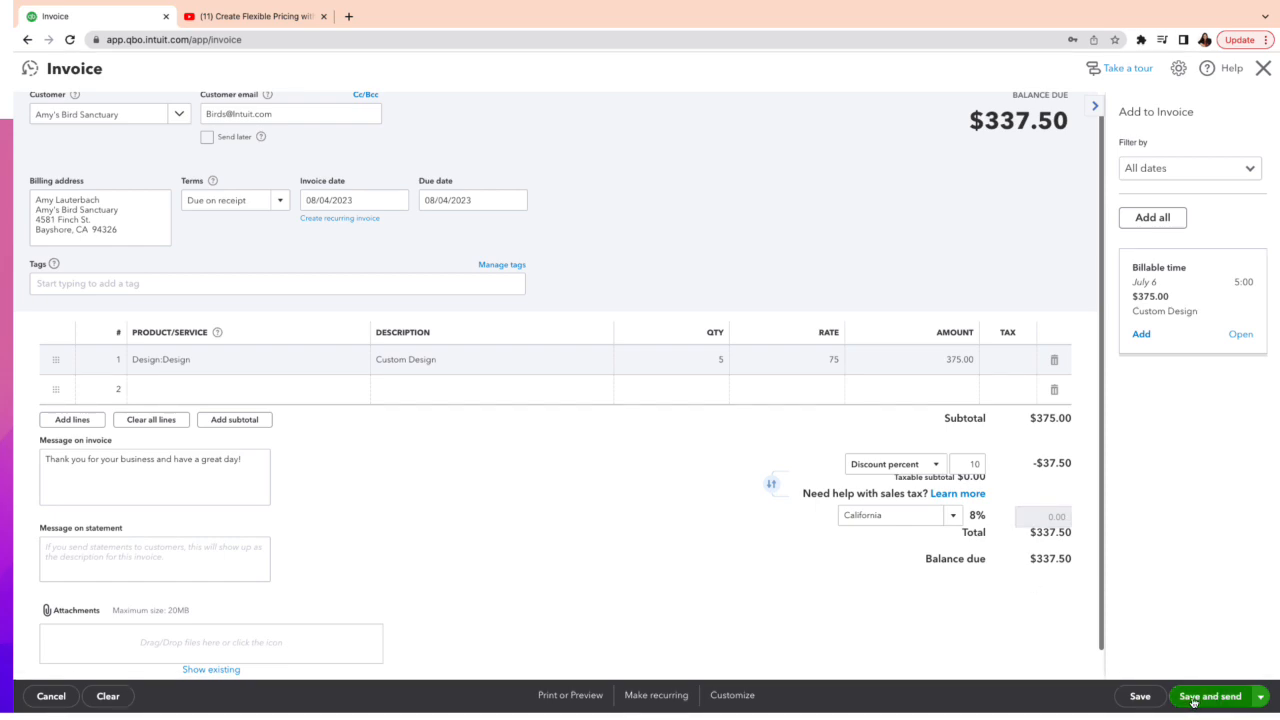
# Step: Save invoice 1038 for $337.50 and close it
pyautogui.click(1140, 696)
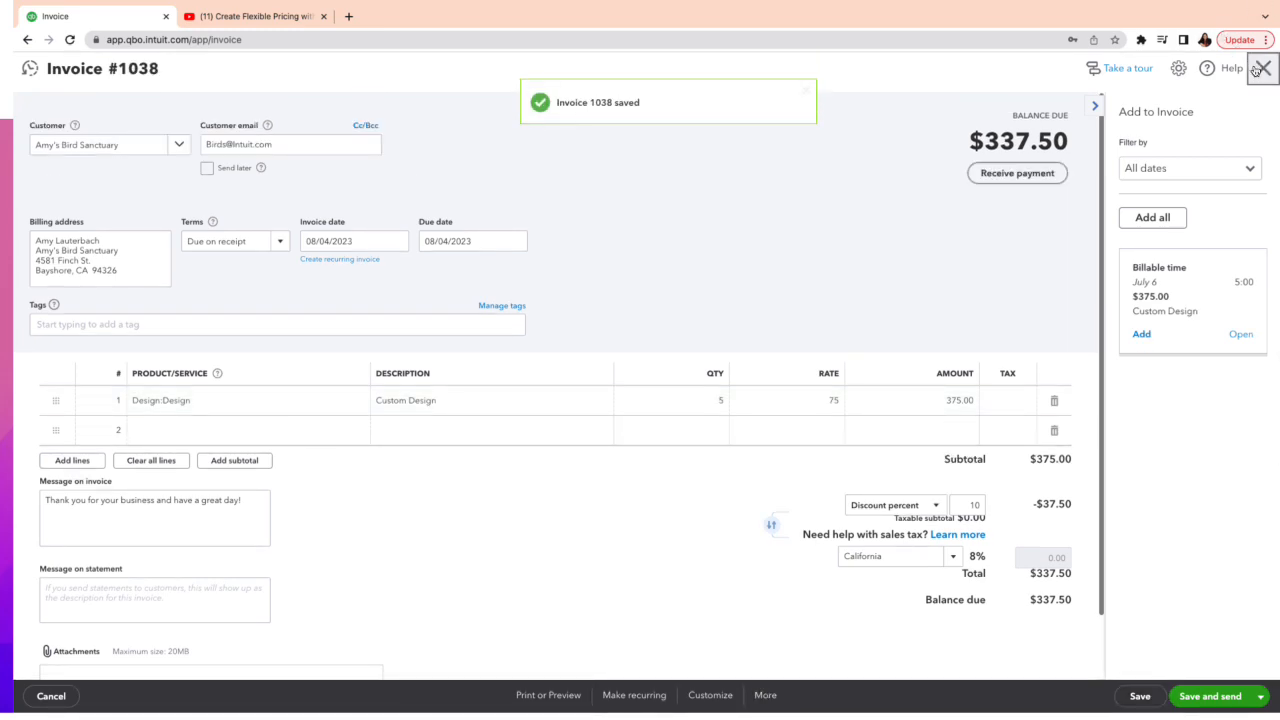
pyautogui.click(1262, 68)
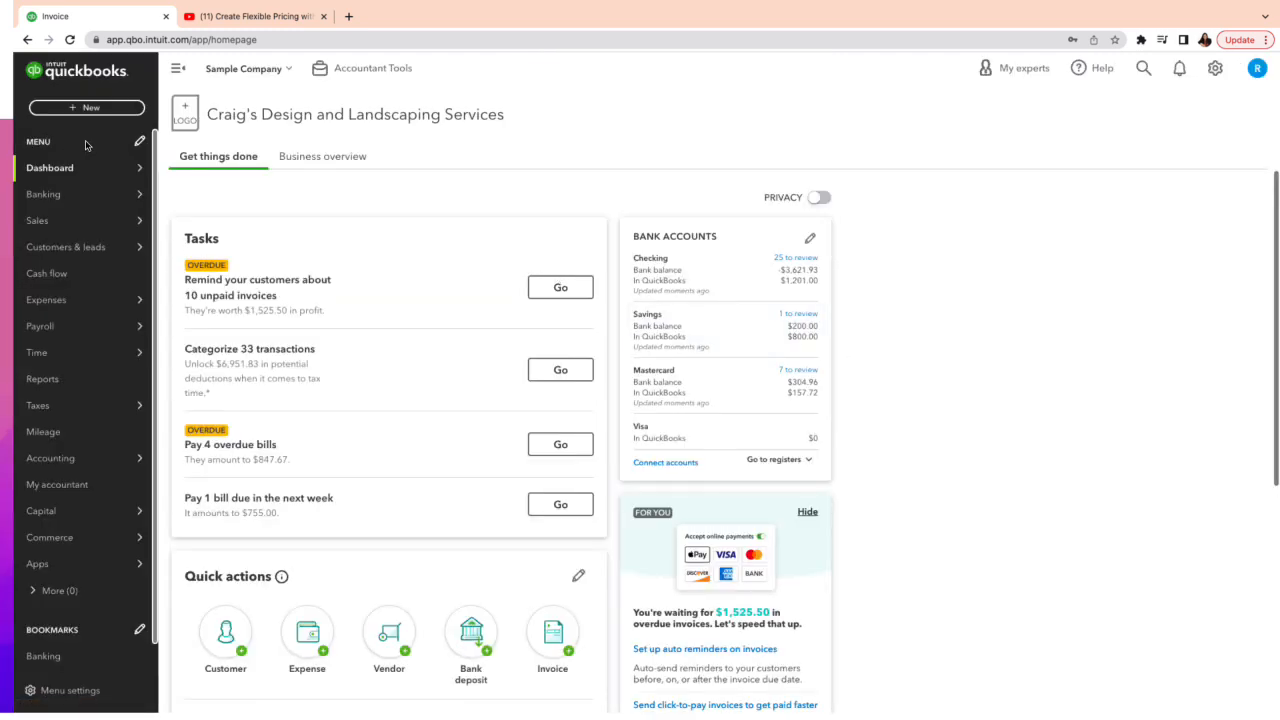
# Step: Reopen invoice 1038 from Recent Invoices, showing zero discount and $375.00 due
pyautogui.click(86, 107)
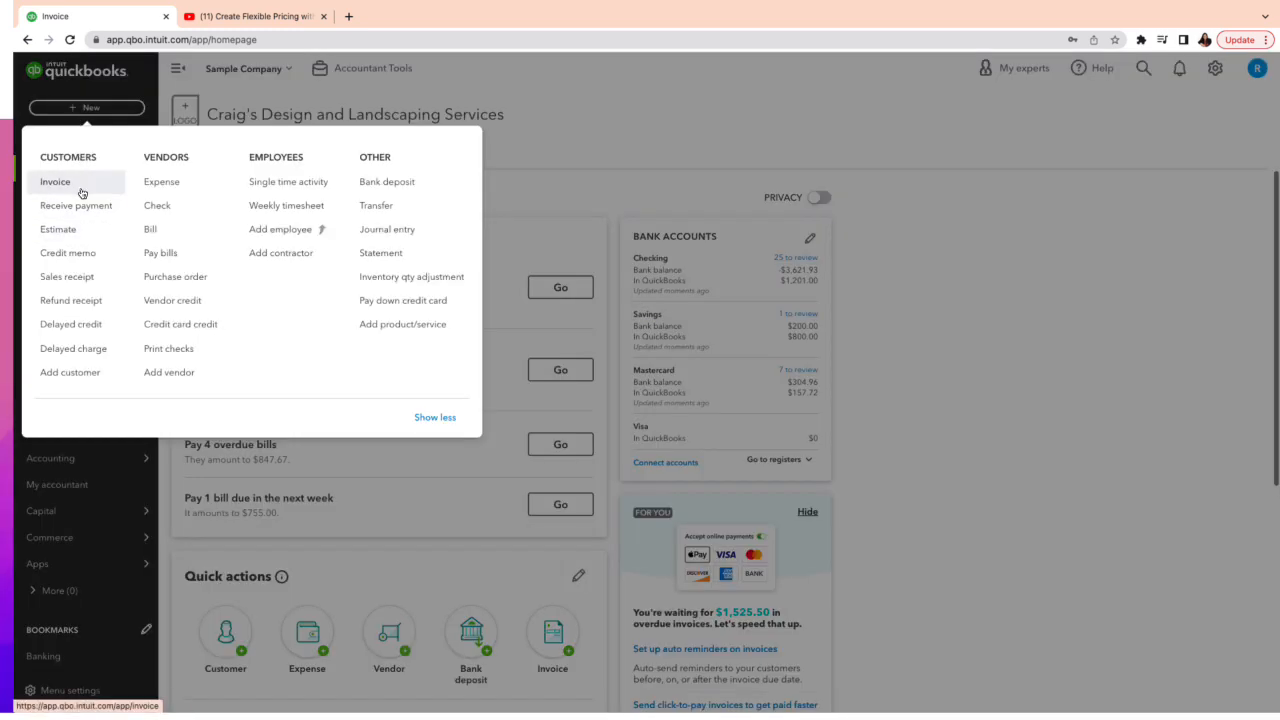
pyautogui.click(55, 181)
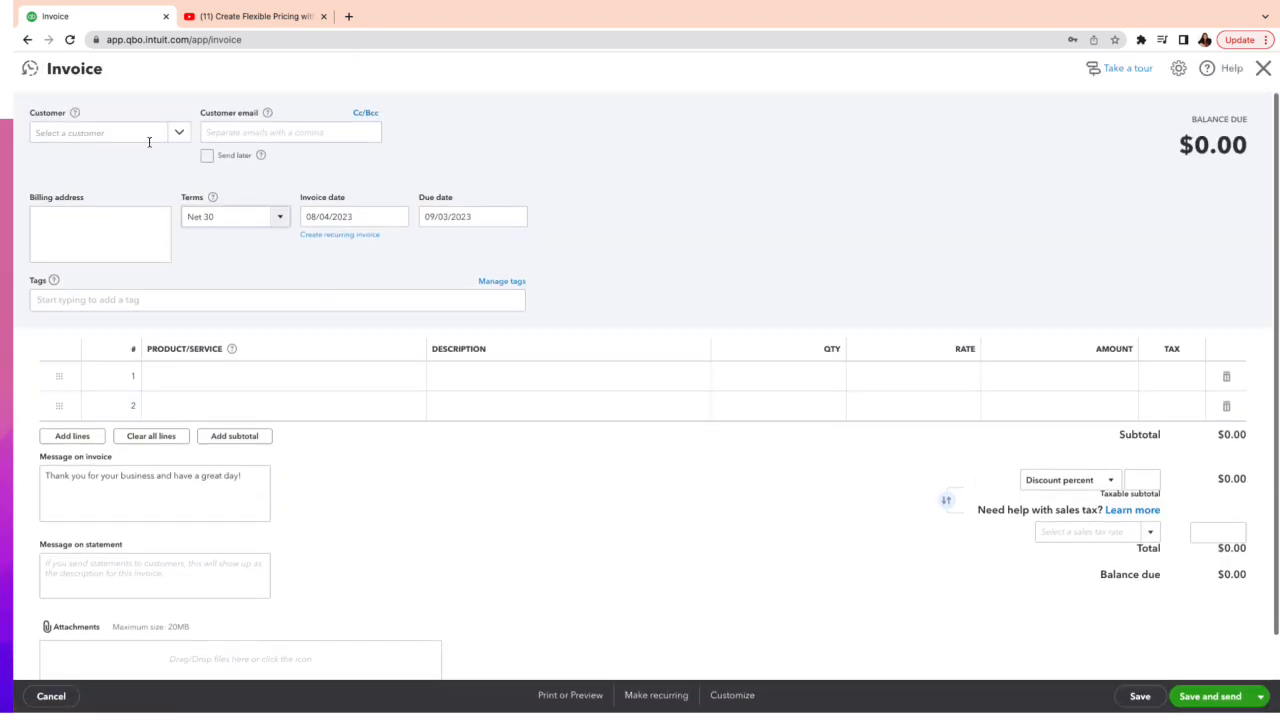
pyautogui.click(105, 132)
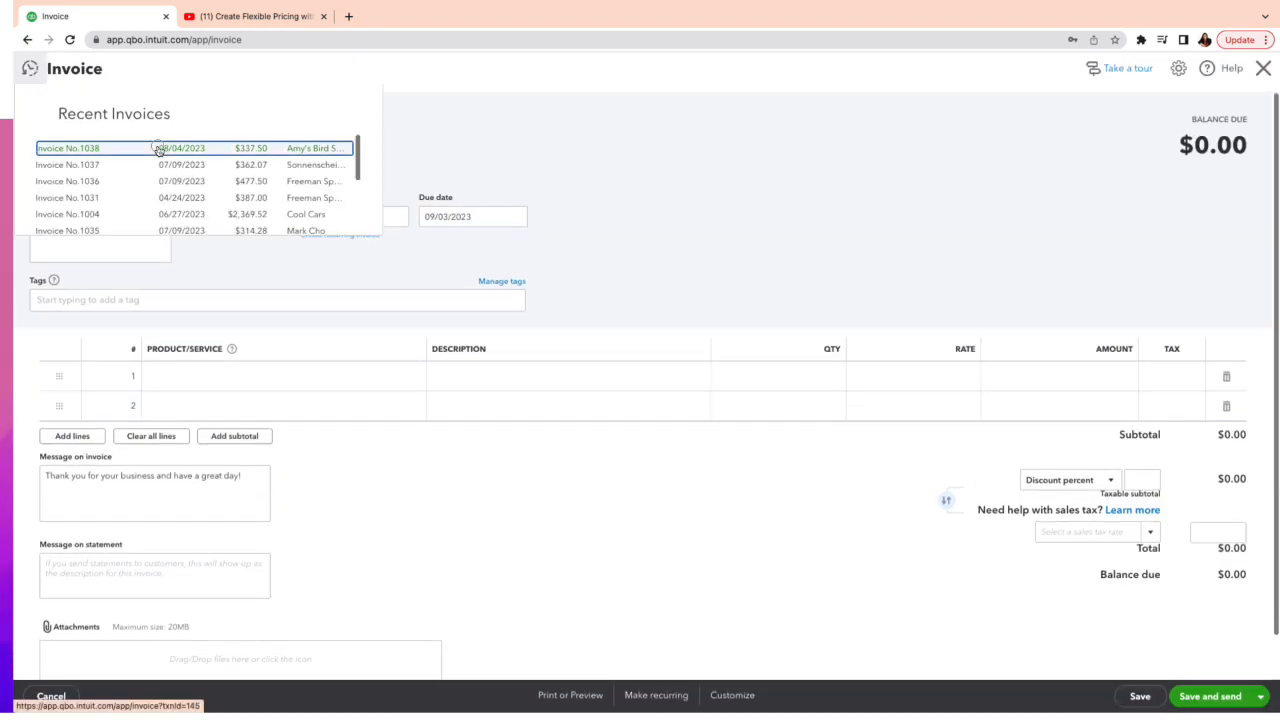
pyautogui.click(68, 148)
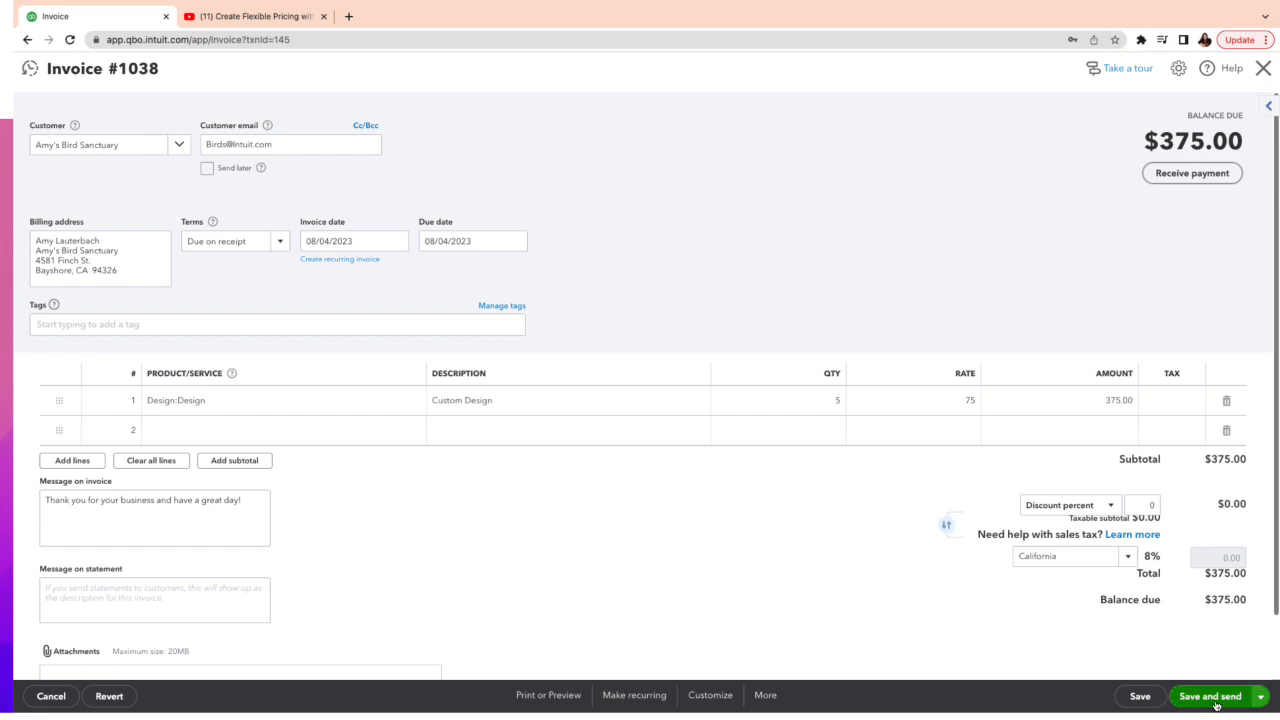
pyautogui.moveTo(1210, 696)
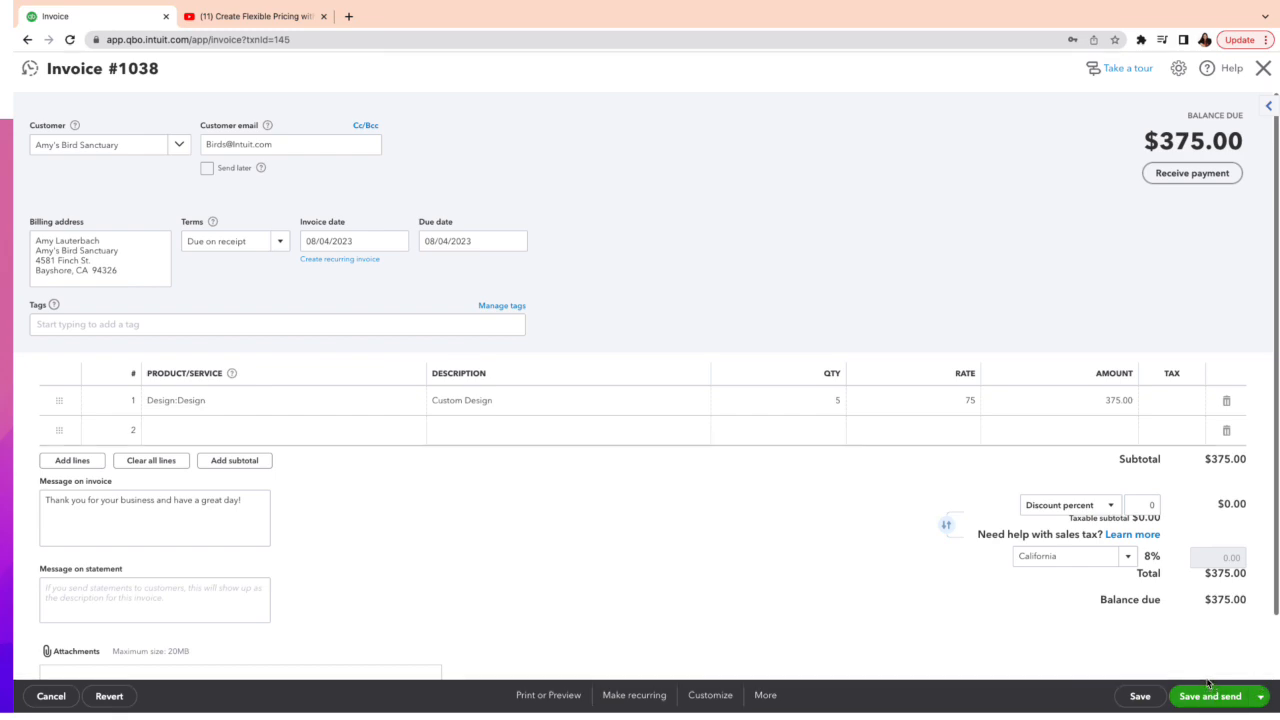
pyautogui.moveTo(855, 562)
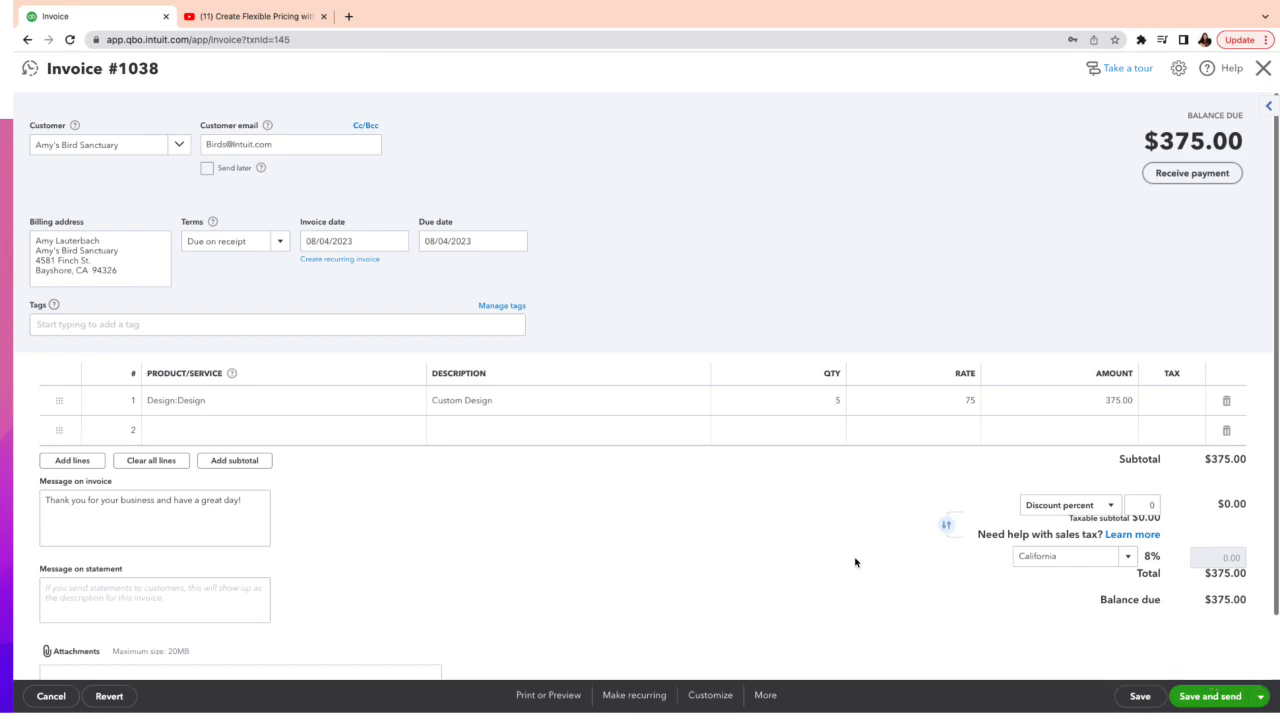